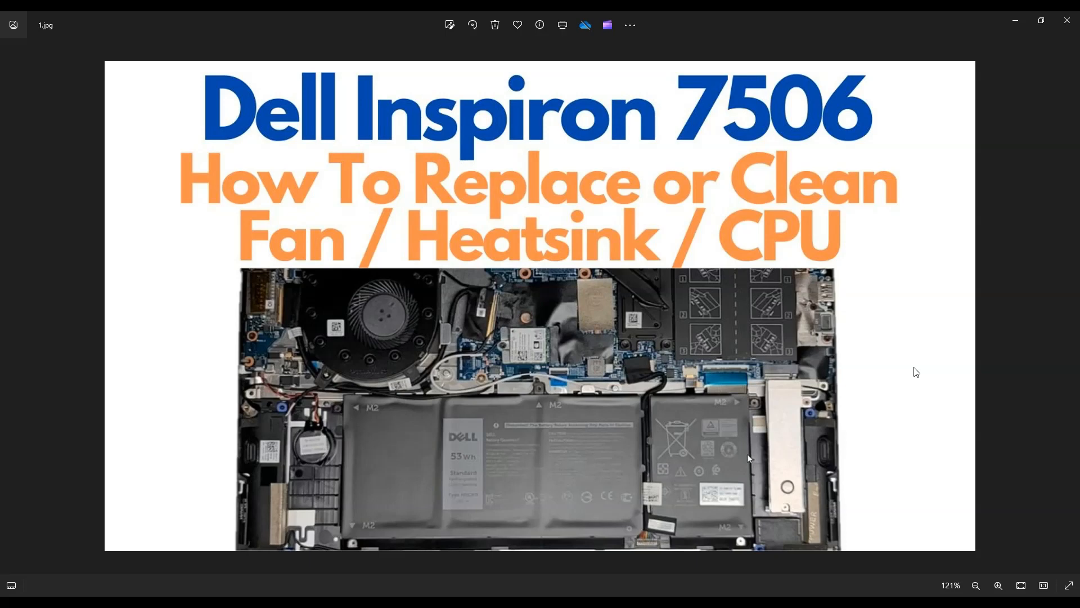
{"action": "mouse_move", "coordinate": [937, 351]}
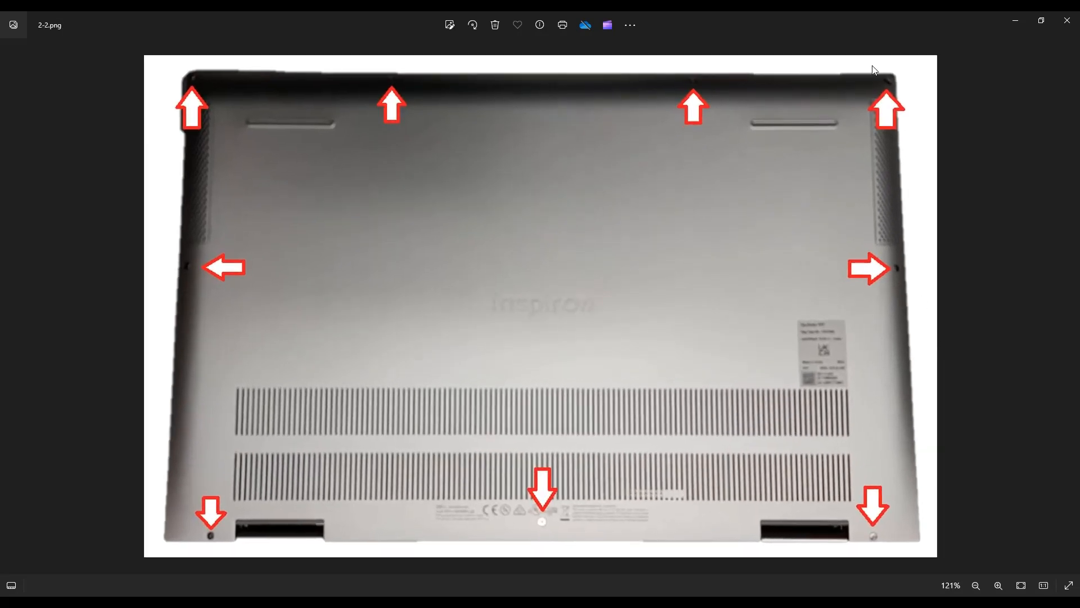
{"action": "mouse_move", "coordinate": [864, 391]}
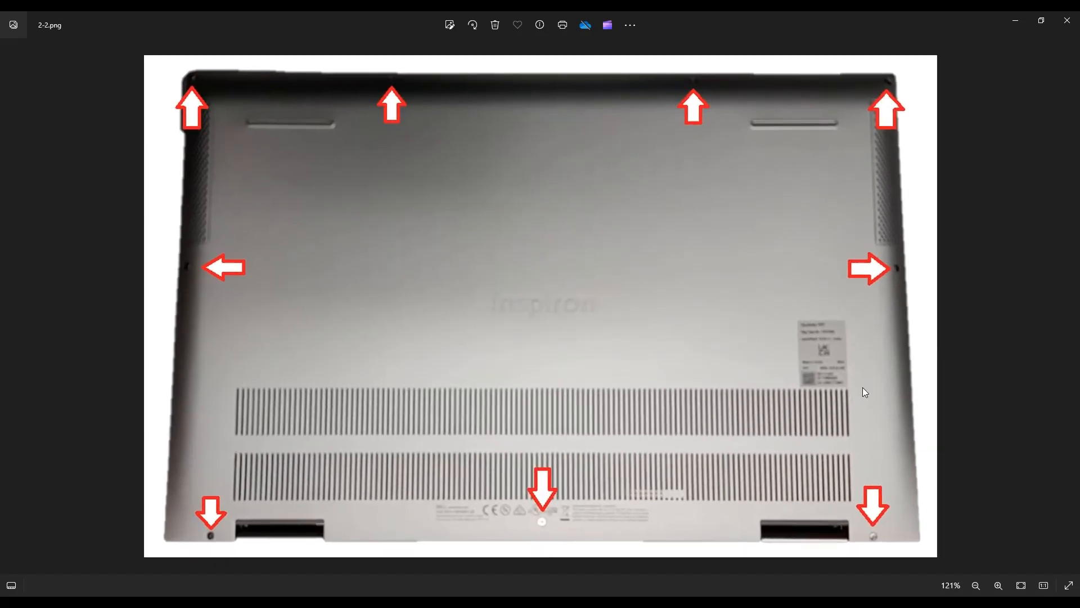
{"action": "mouse_move", "coordinate": [790, 421]}
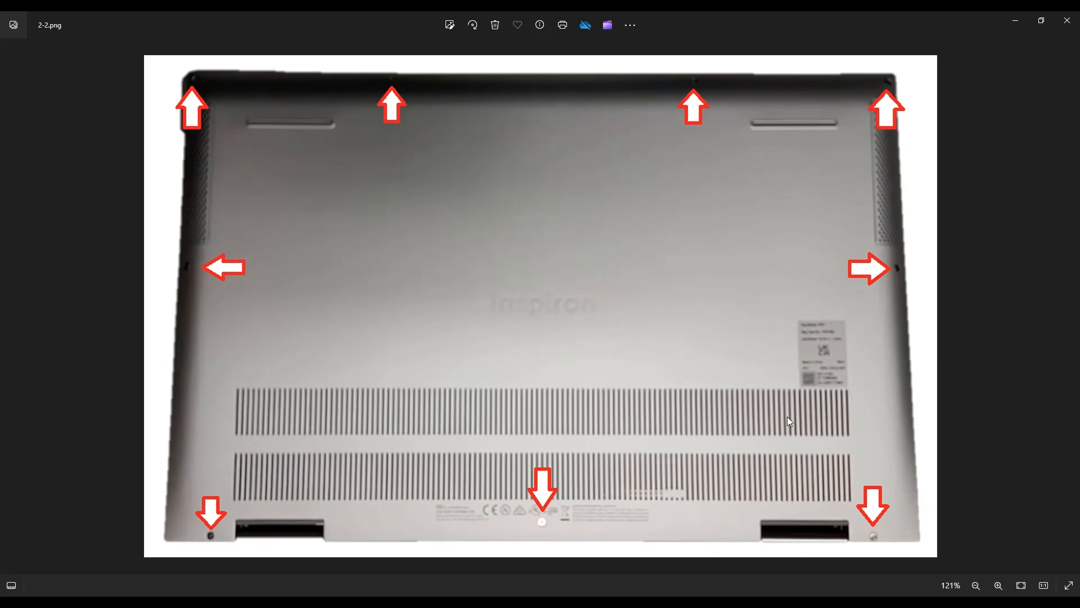
{"action": "mouse_move", "coordinate": [889, 268]}
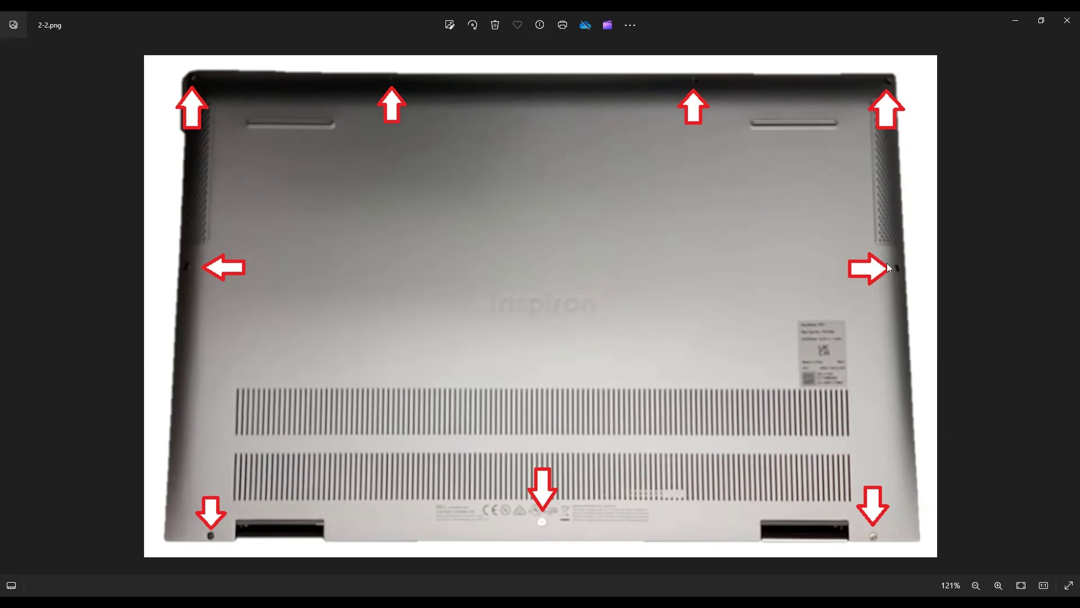
{"action": "mouse_move", "coordinate": [705, 79]}
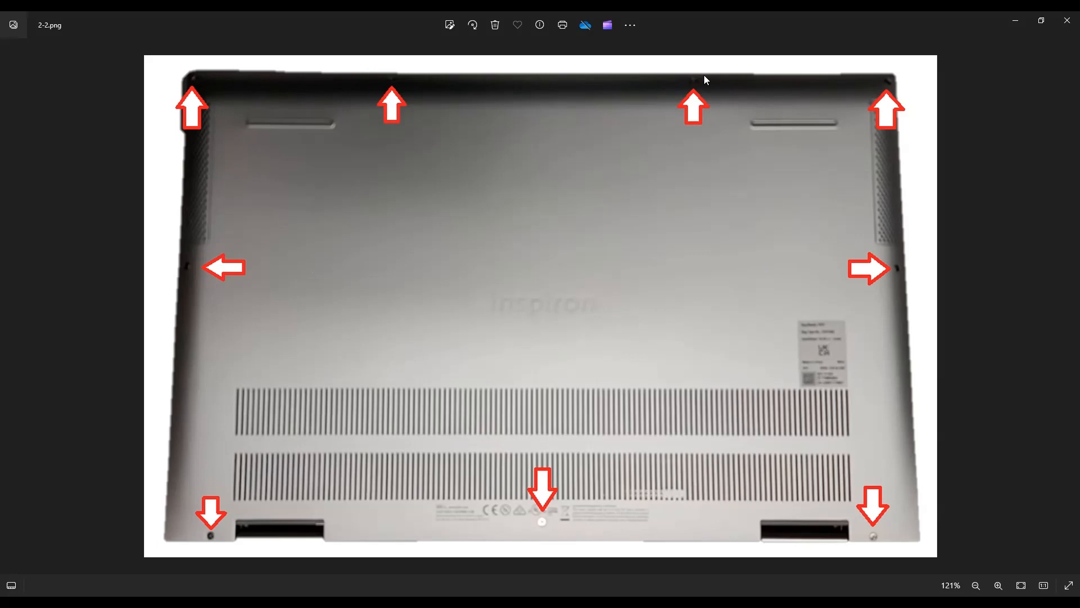
{"action": "mouse_move", "coordinate": [486, 97]}
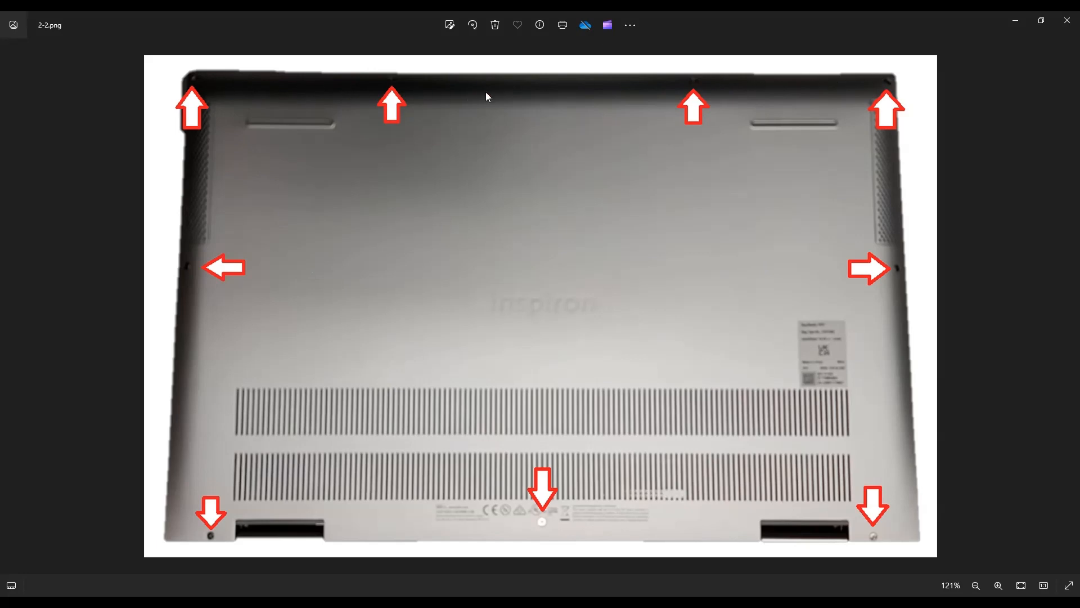
{"action": "mouse_move", "coordinate": [268, 101]}
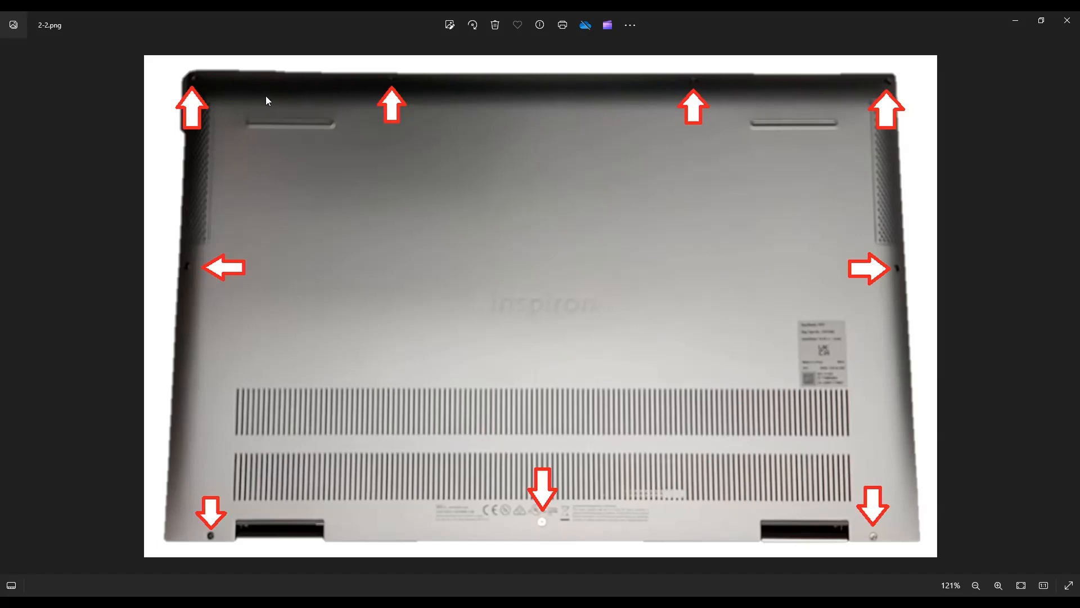
{"action": "mouse_move", "coordinate": [450, 95]}
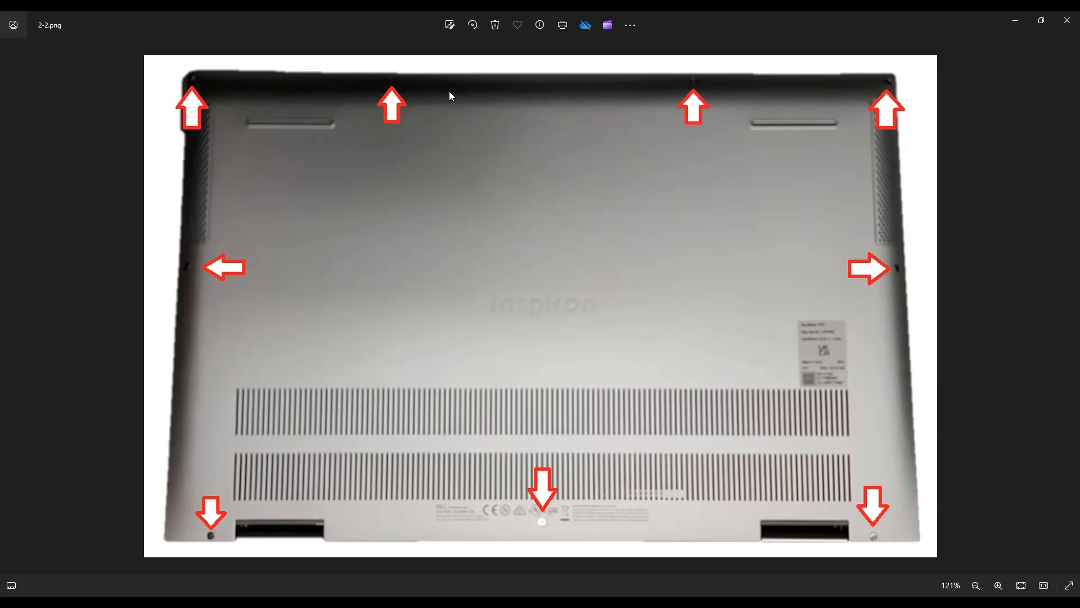
{"action": "mouse_move", "coordinate": [488, 99]}
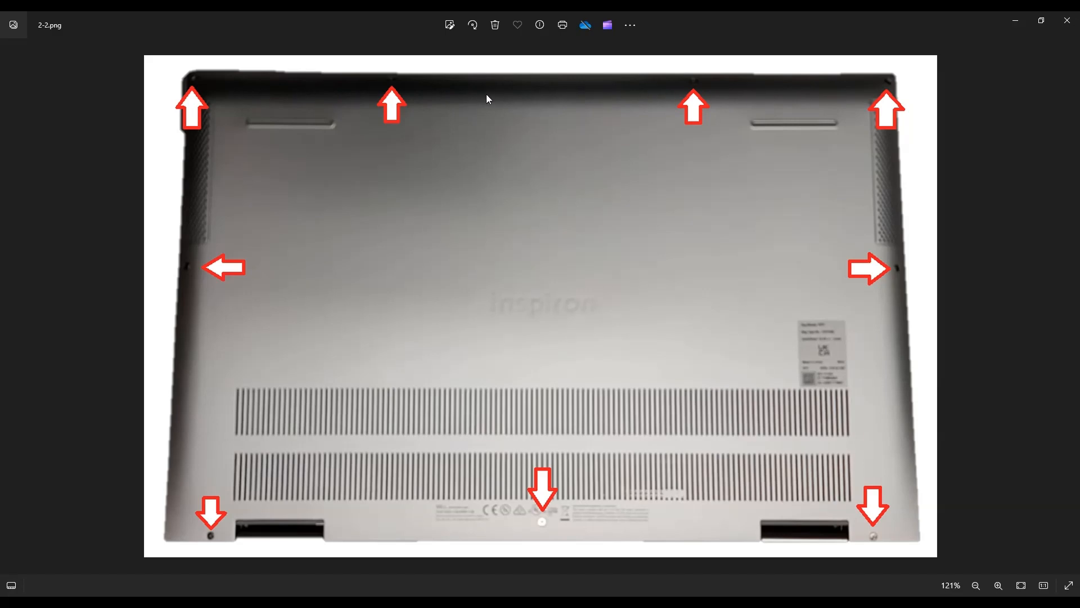
{"action": "mouse_move", "coordinate": [225, 193]}
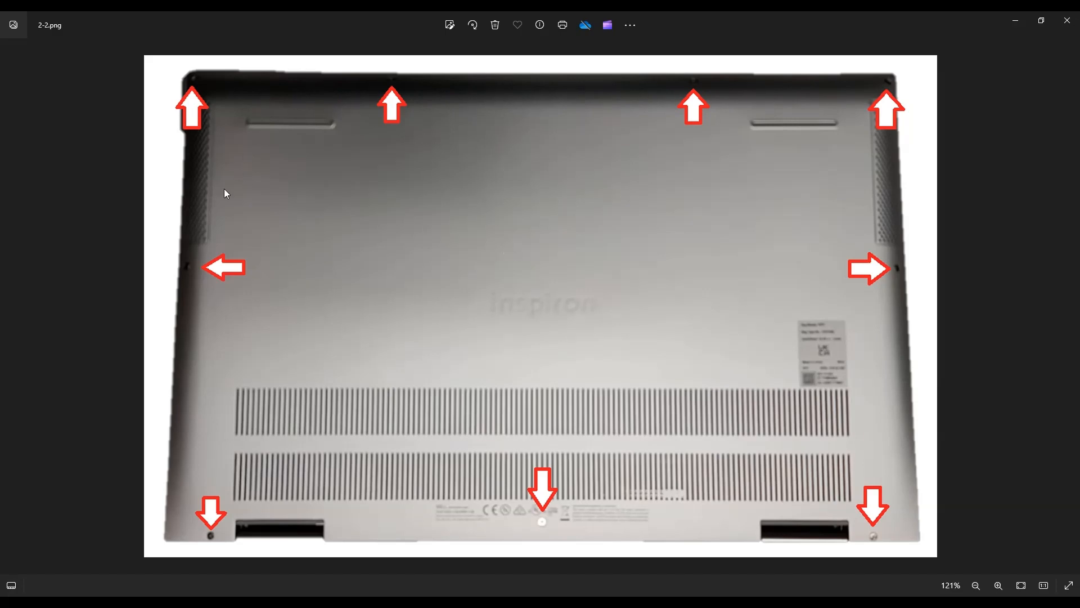
{"action": "mouse_move", "coordinate": [374, 215]}
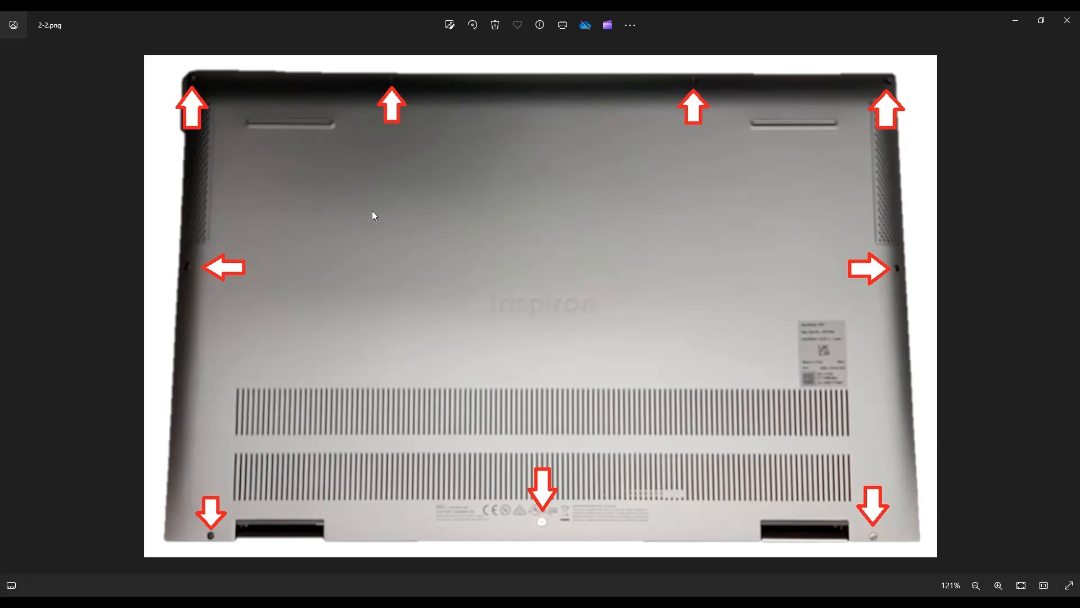
{"action": "mouse_move", "coordinate": [191, 354]}
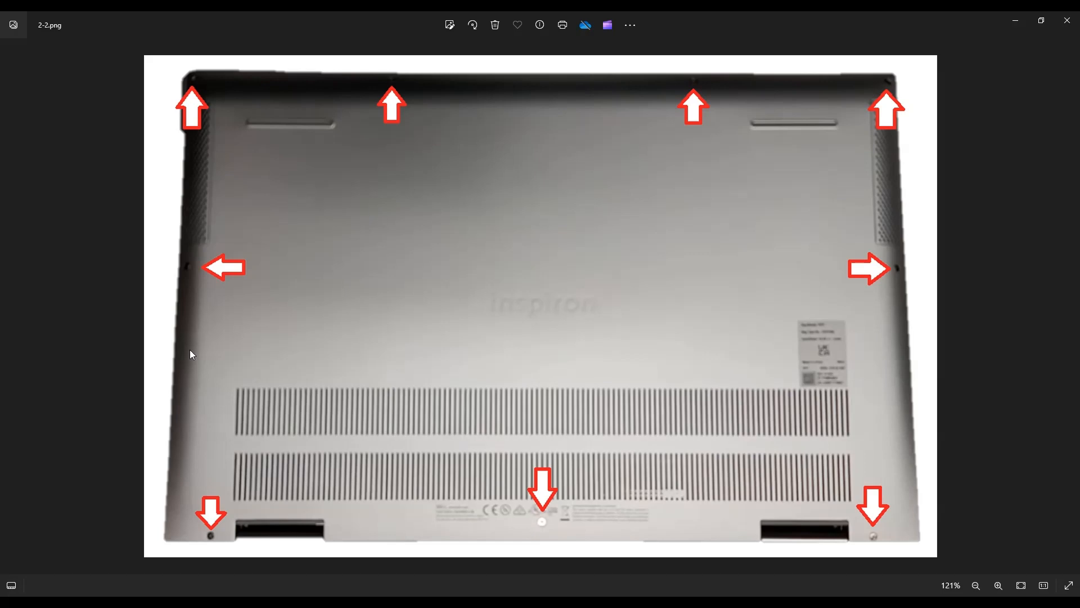
{"action": "mouse_move", "coordinate": [193, 184]}
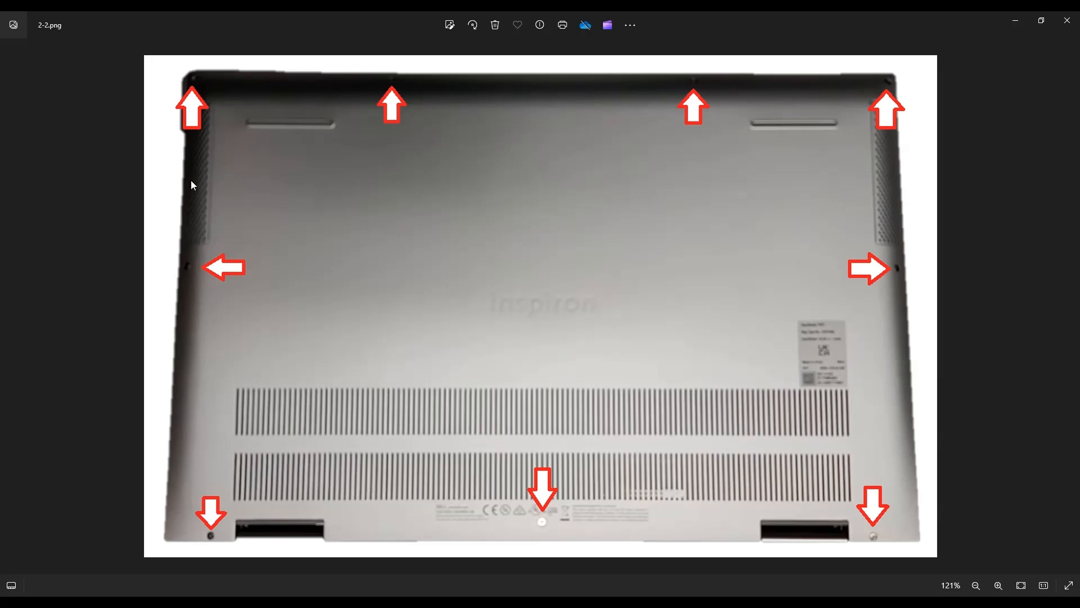
{"action": "mouse_move", "coordinate": [381, 545]}
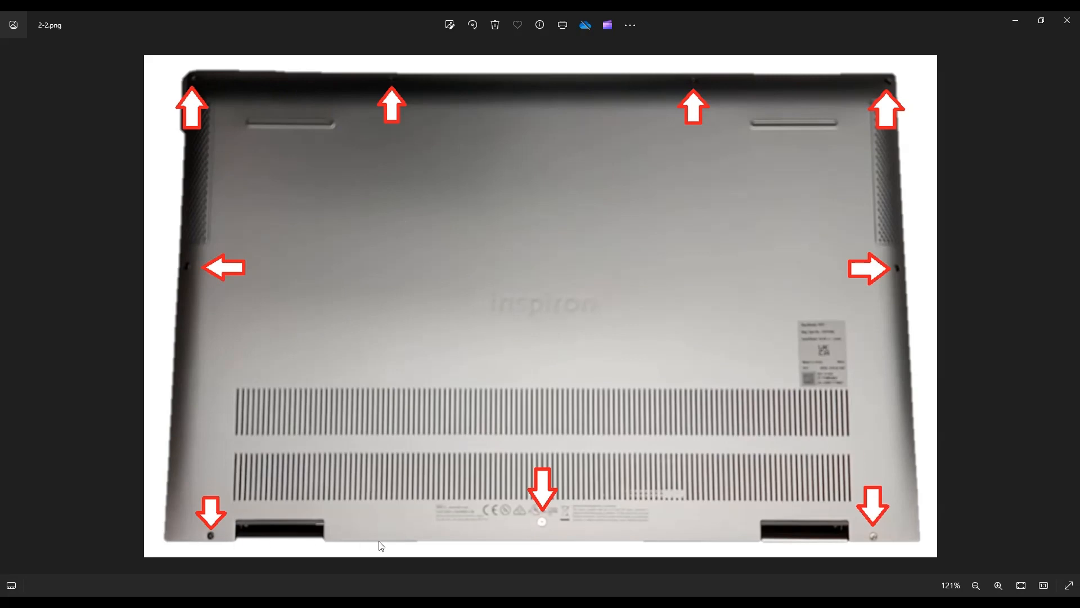
{"action": "mouse_move", "coordinate": [922, 304]}
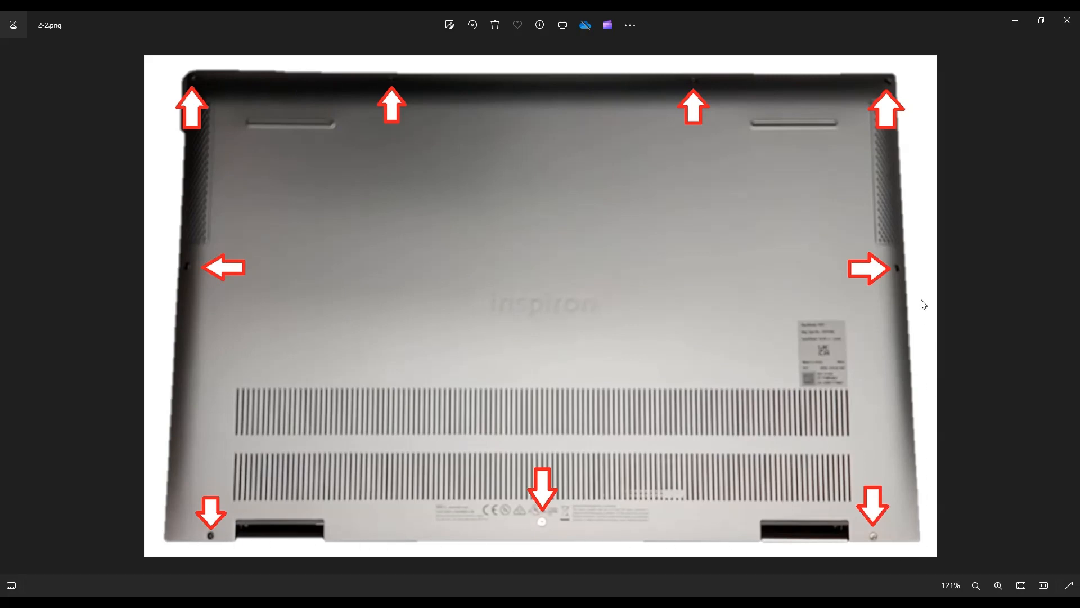
{"action": "mouse_move", "coordinate": [187, 104]}
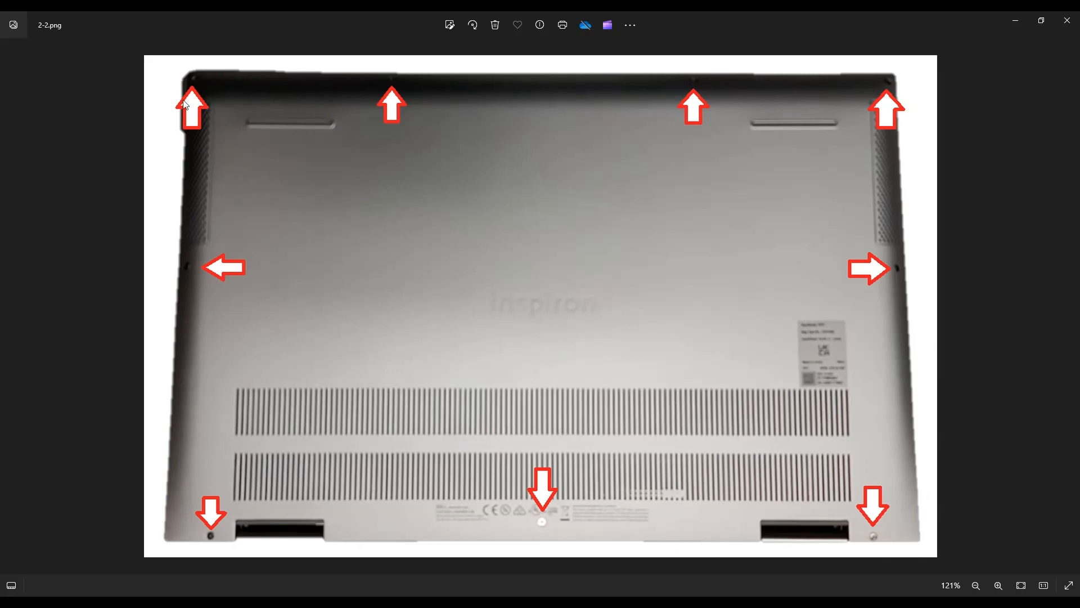
{"action": "mouse_move", "coordinate": [172, 493]}
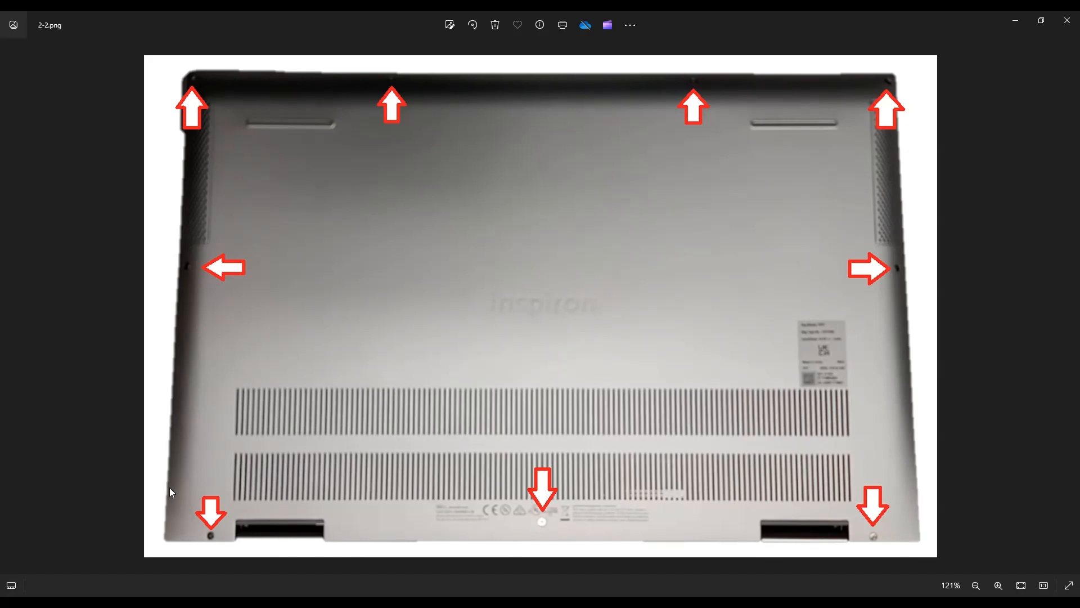
{"action": "mouse_move", "coordinate": [317, 544]}
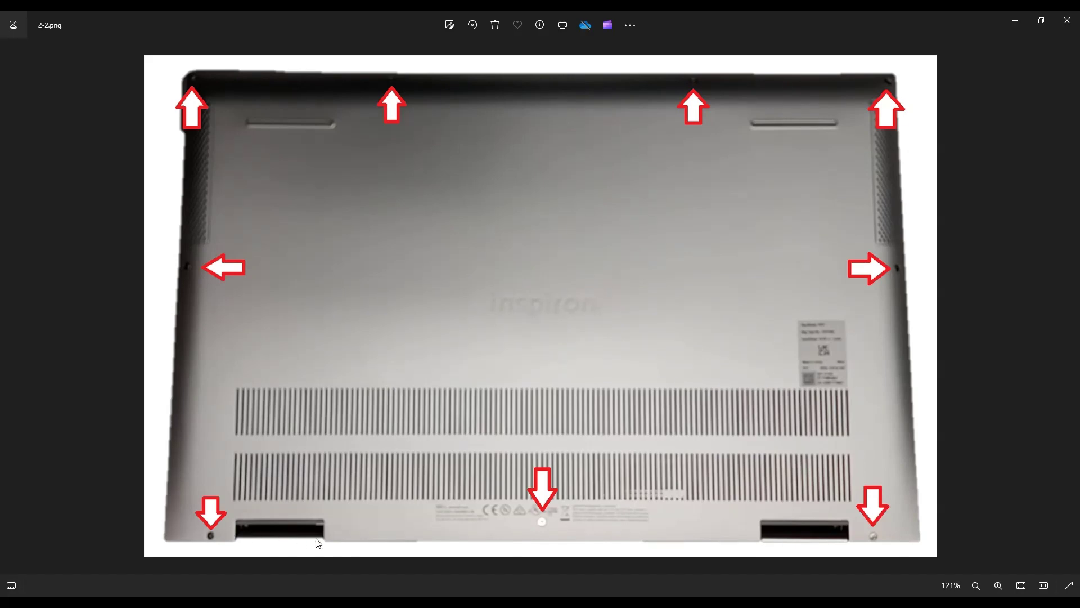
{"action": "mouse_move", "coordinate": [370, 545]}
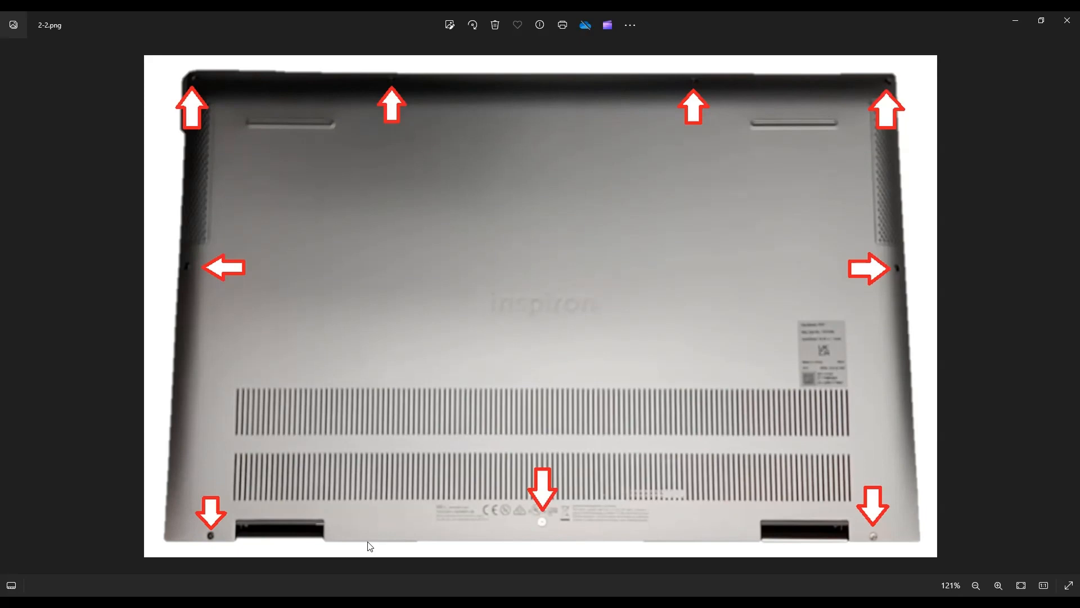
{"action": "mouse_move", "coordinate": [526, 544]}
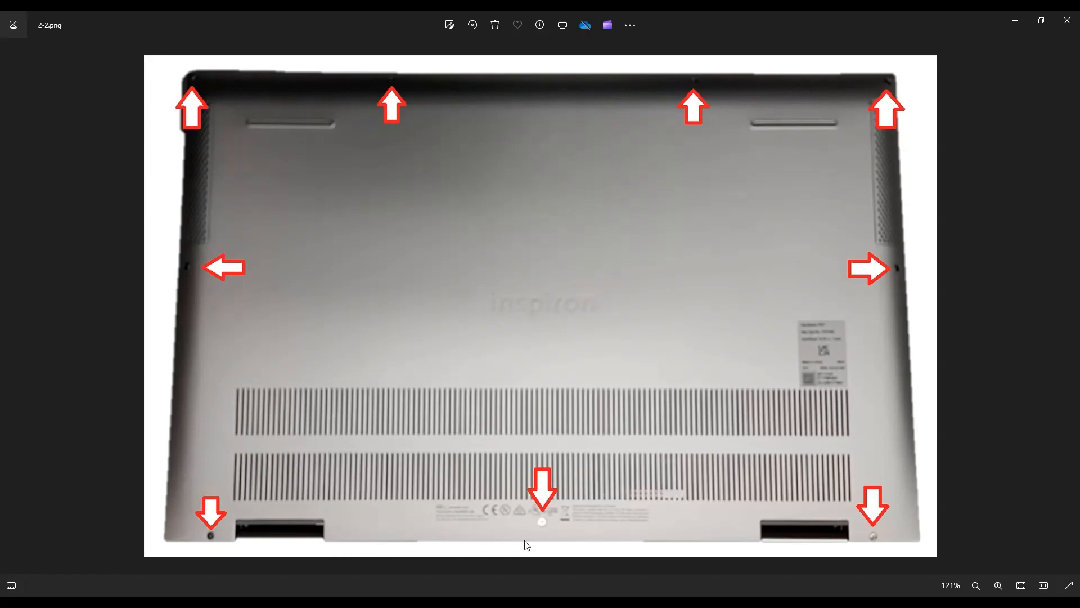
{"action": "mouse_move", "coordinate": [907, 203]}
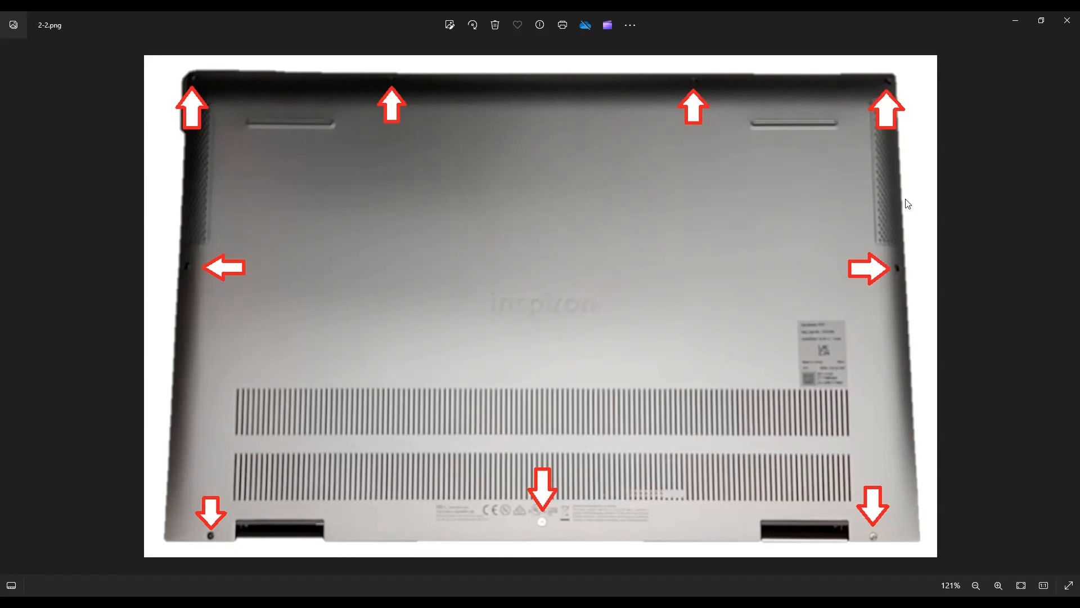
{"action": "mouse_move", "coordinate": [188, 404]}
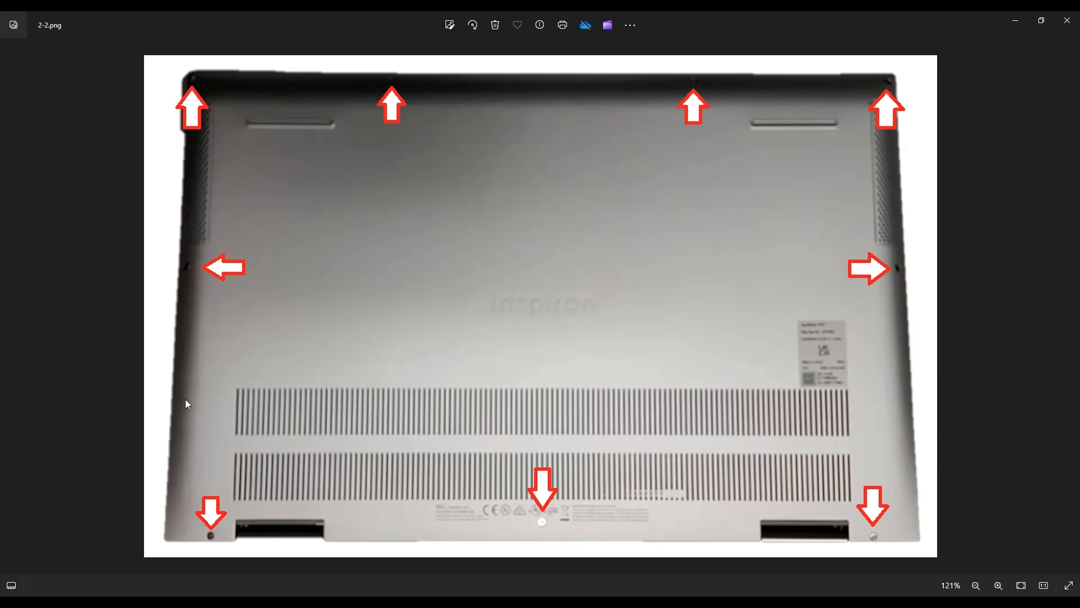
{"action": "mouse_move", "coordinate": [385, 333]}
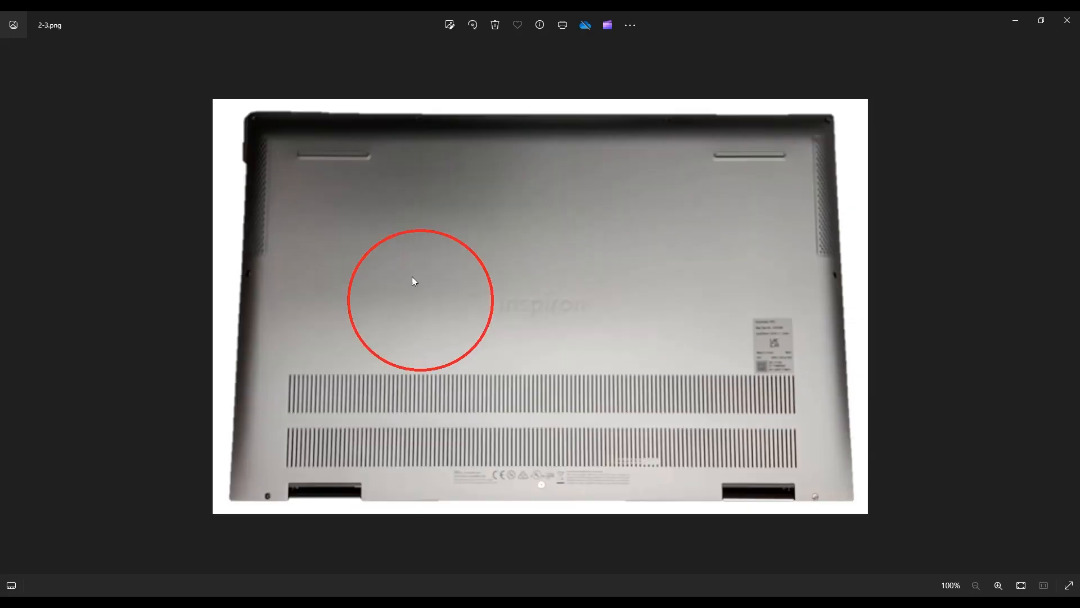
Advance to the next photo, showing the inner plastic frame of the bottom cover.
{"action": "left_click", "coordinate": [998, 585]}
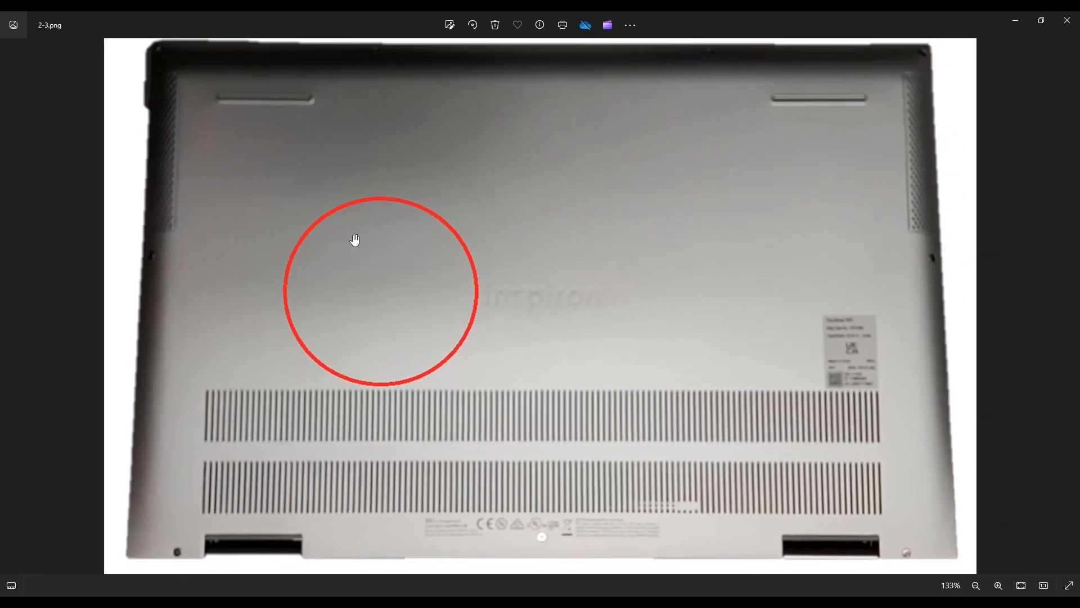
{"action": "mouse_move", "coordinate": [387, 329]}
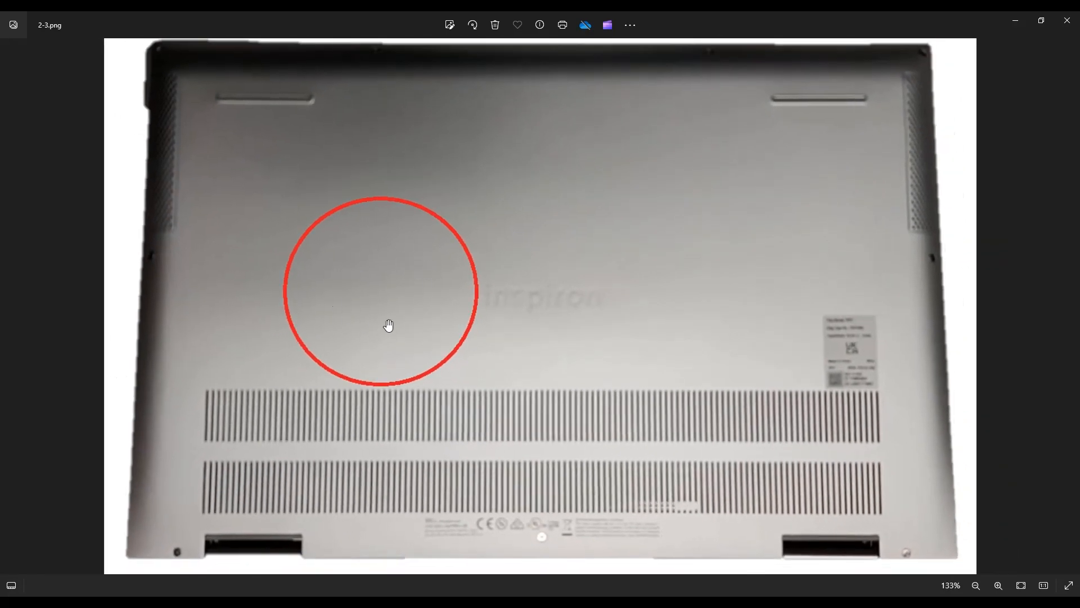
{"action": "mouse_move", "coordinate": [375, 342]}
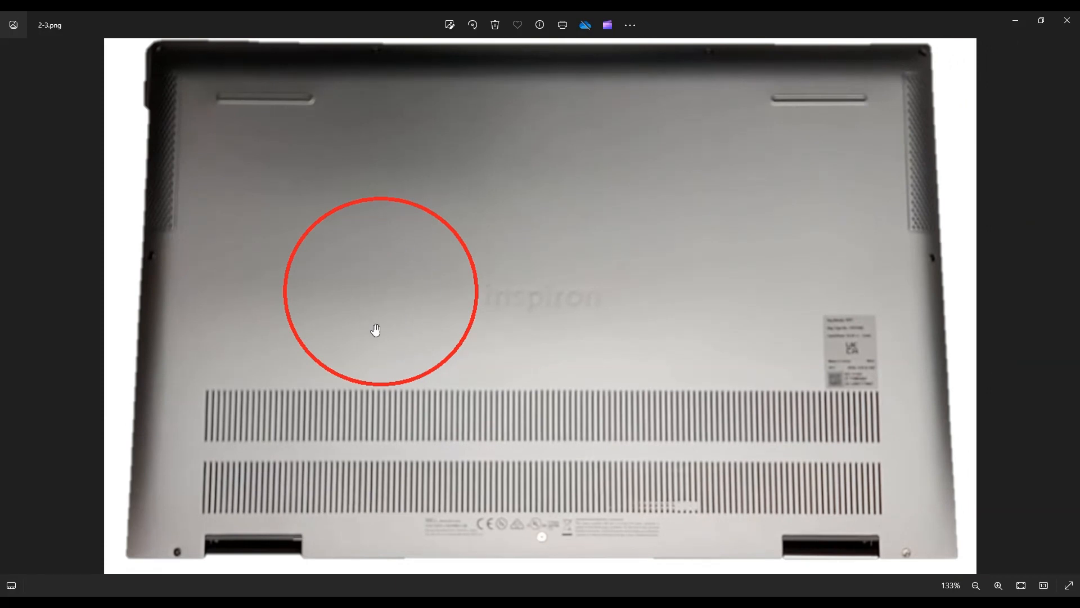
{"action": "mouse_move", "coordinate": [511, 272]}
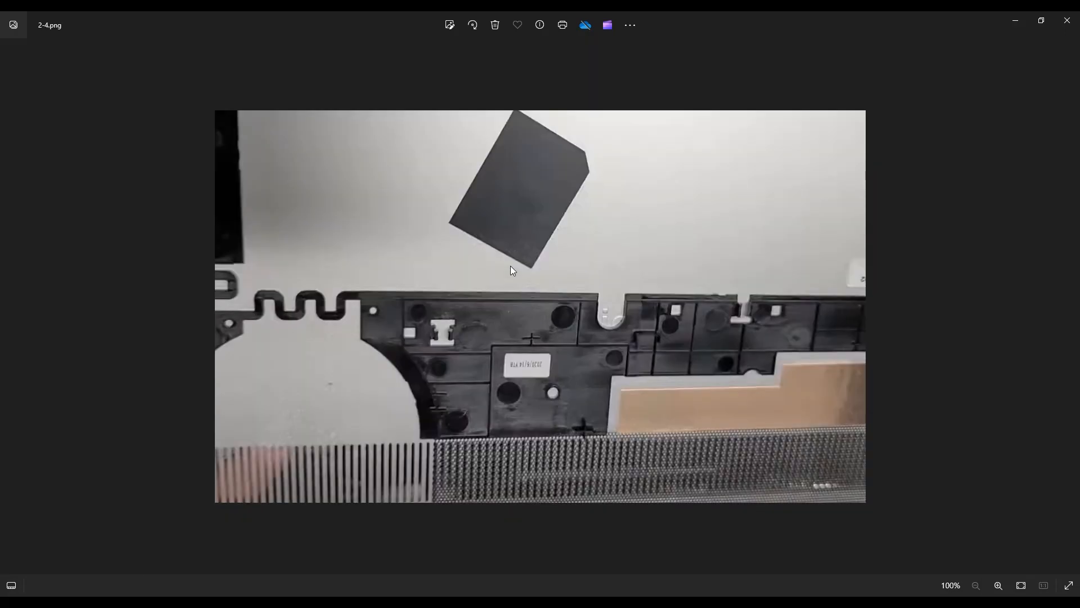
Advance to the opened-laptop photo with battery, fan, heatsink and memory slots.
{"action": "left_click", "coordinate": [999, 585]}
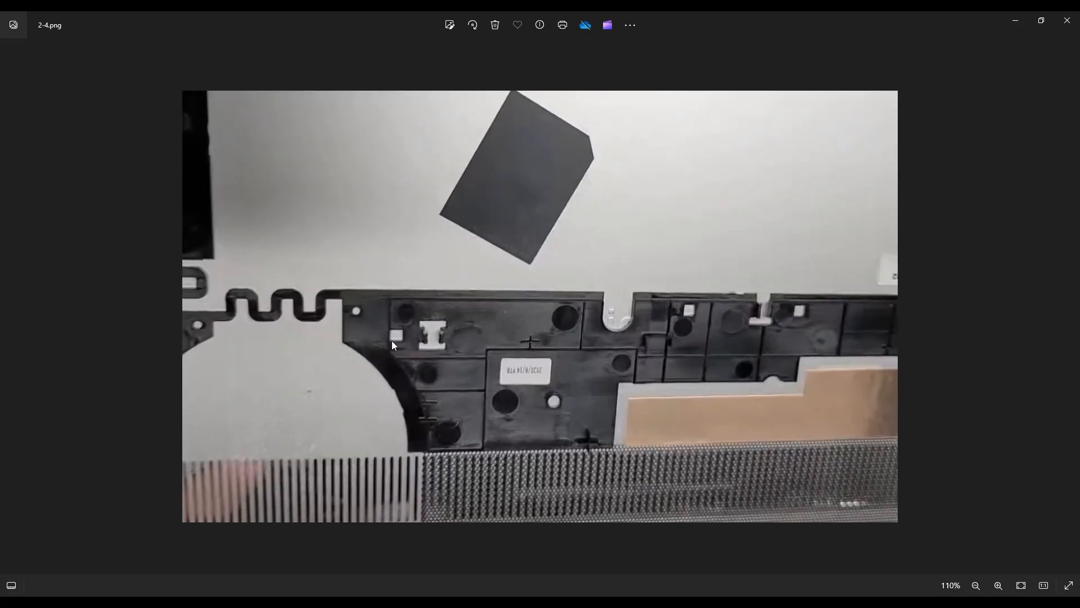
{"action": "mouse_move", "coordinate": [434, 353]}
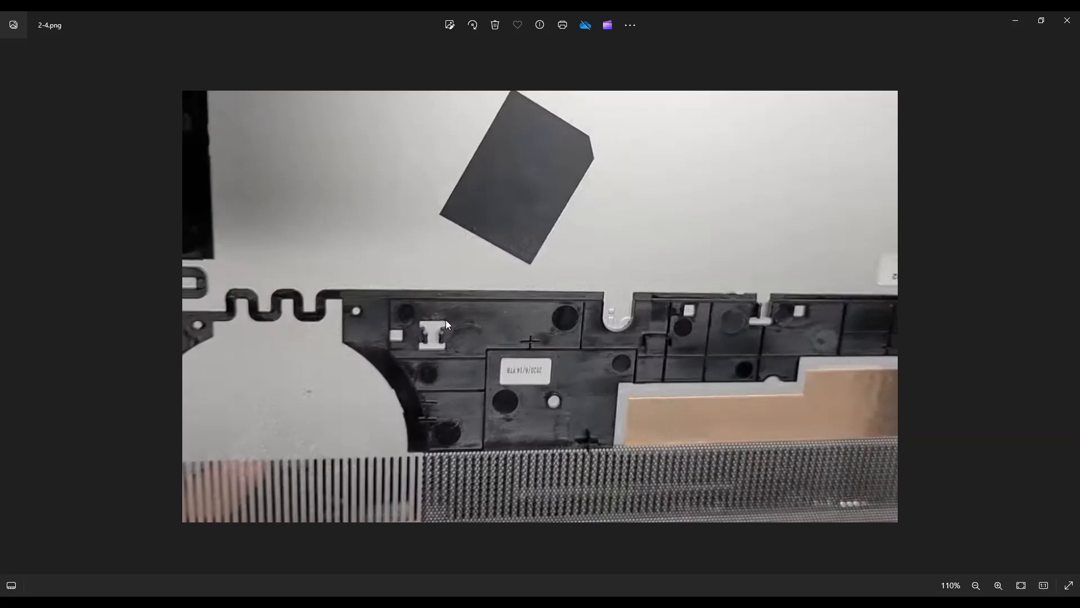
{"action": "mouse_move", "coordinate": [481, 321]}
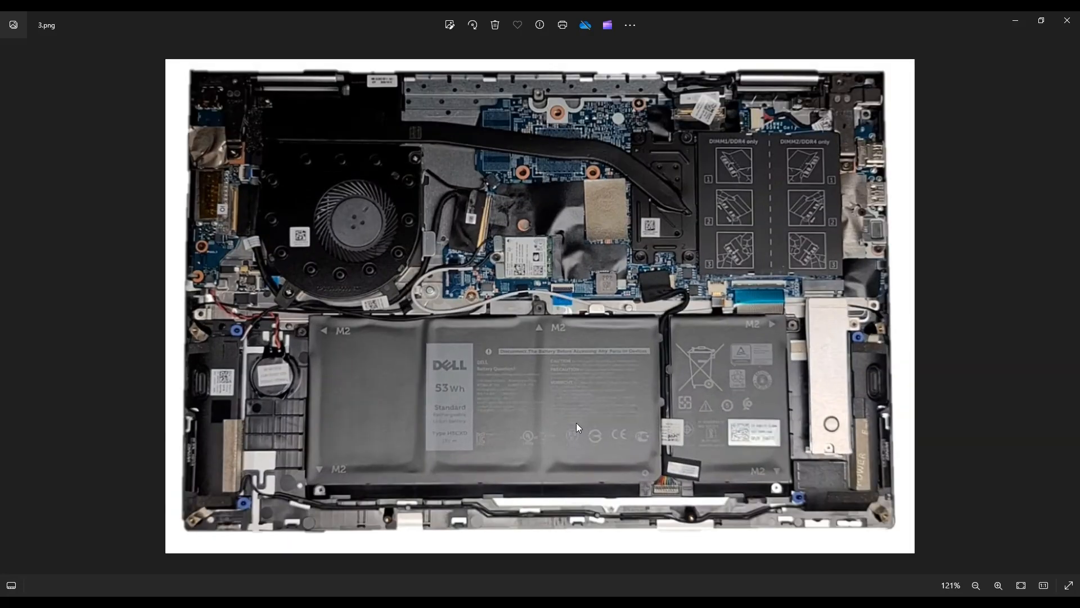
{"action": "mouse_move", "coordinate": [501, 410]}
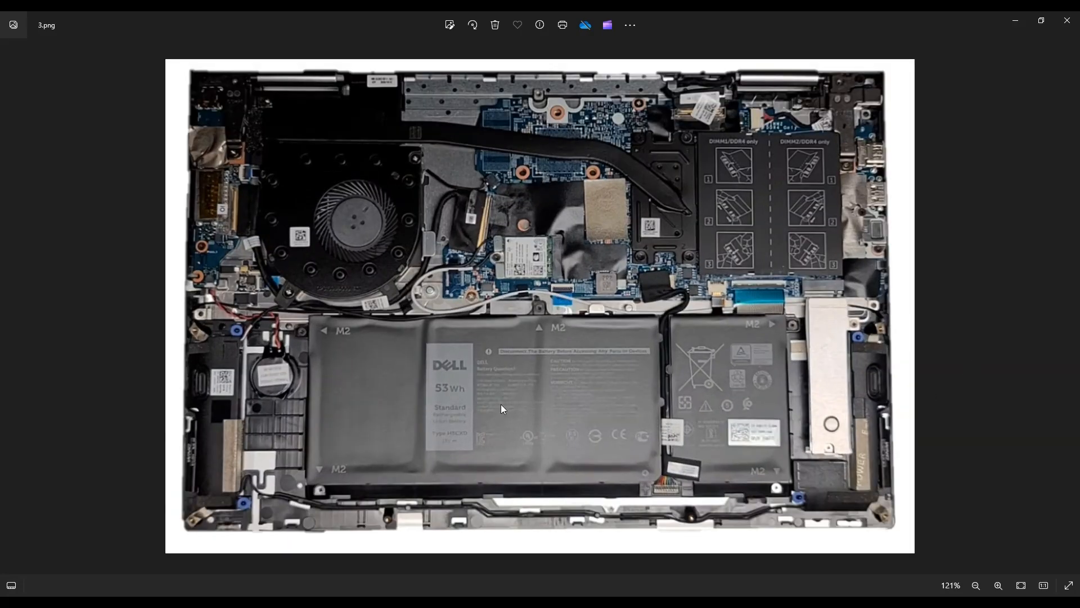
{"action": "mouse_move", "coordinate": [983, 378]}
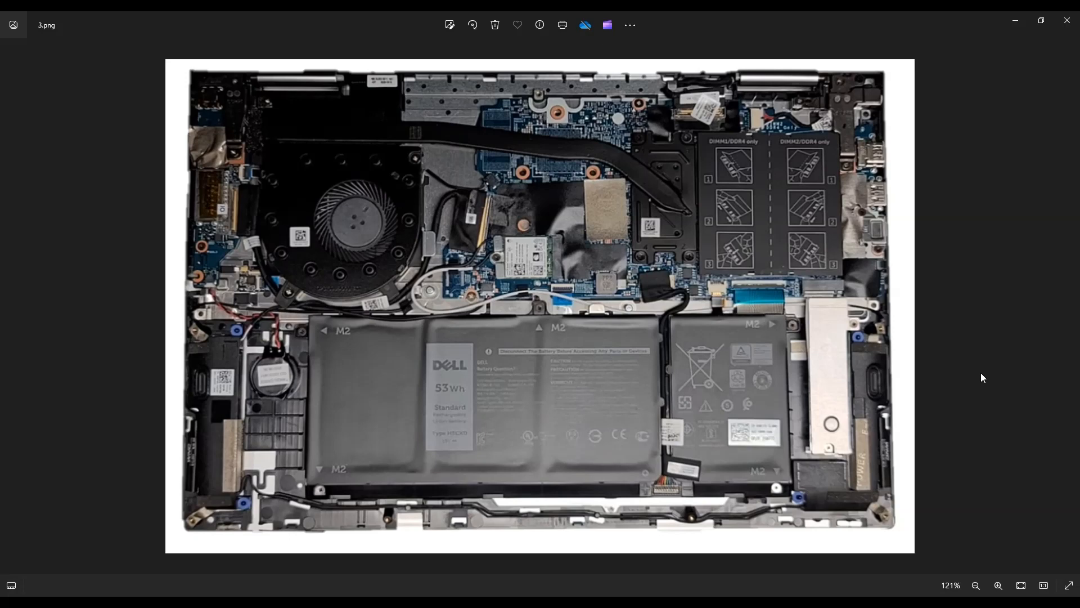
{"action": "mouse_move", "coordinate": [590, 387]}
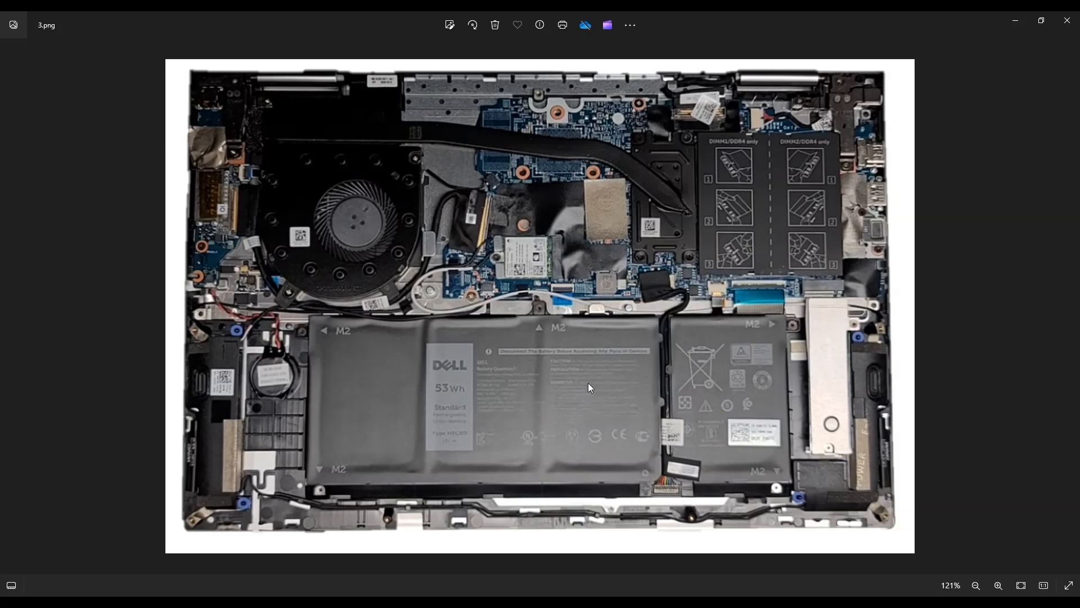
{"action": "mouse_move", "coordinate": [652, 377]}
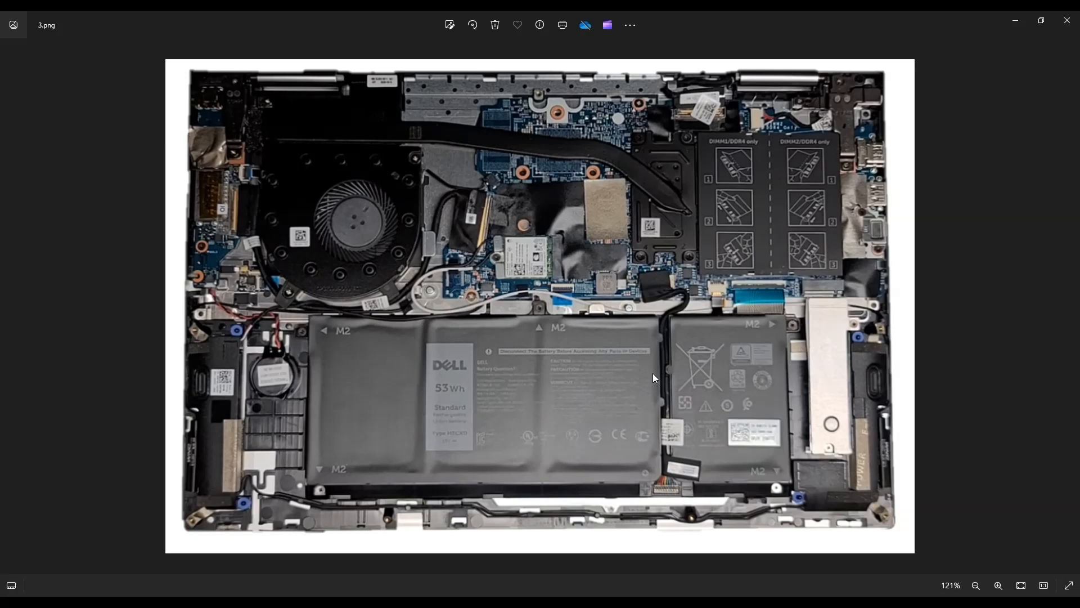
{"action": "mouse_move", "coordinate": [520, 423]}
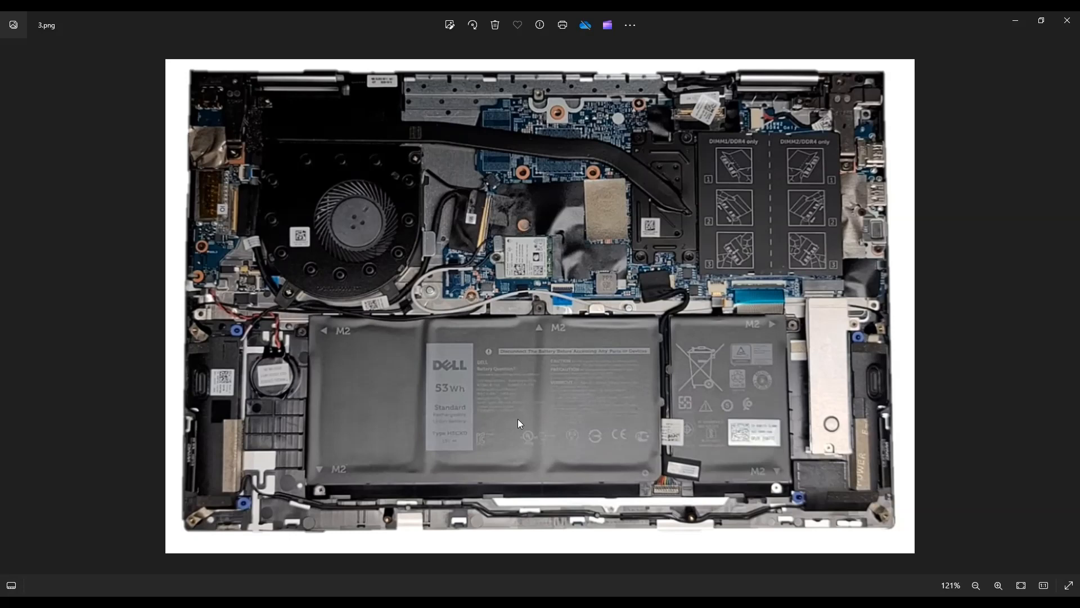
{"action": "mouse_move", "coordinate": [831, 352]}
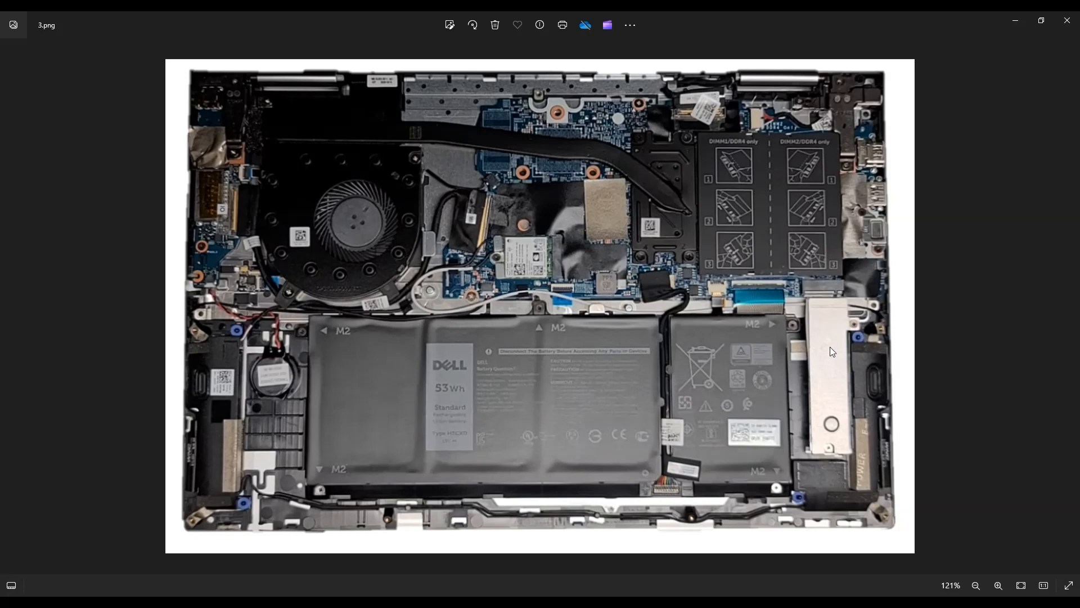
{"action": "mouse_move", "coordinate": [797, 346]}
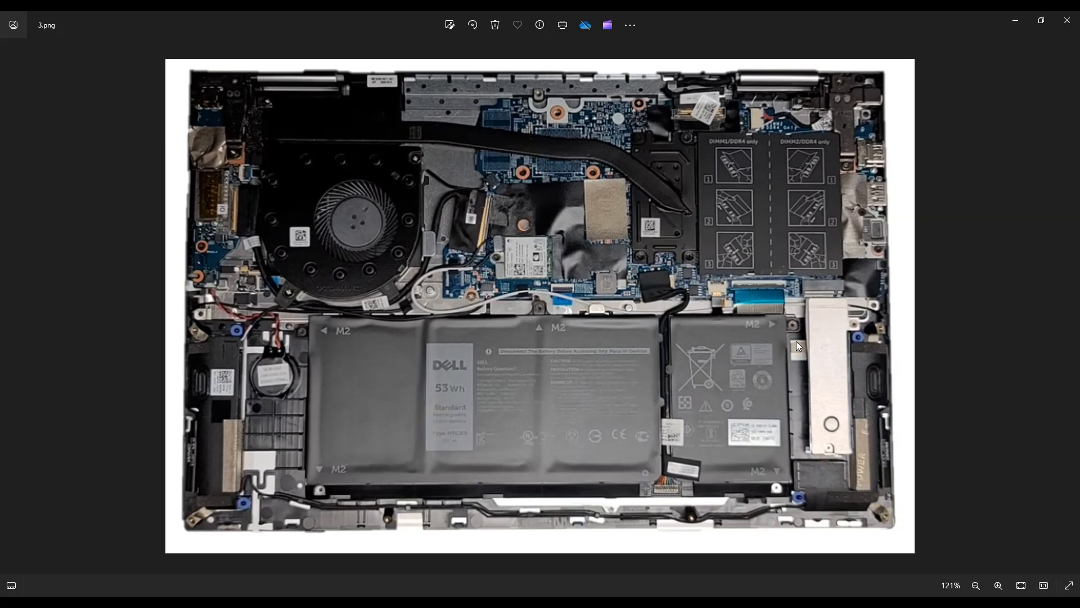
{"action": "mouse_move", "coordinate": [526, 326]}
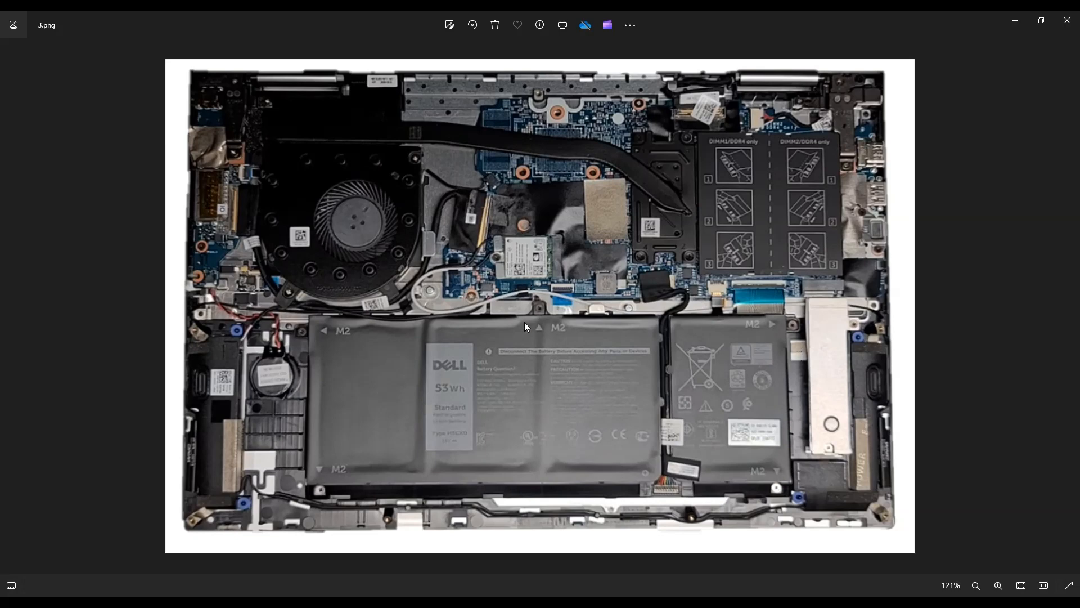
{"action": "mouse_move", "coordinate": [310, 361]}
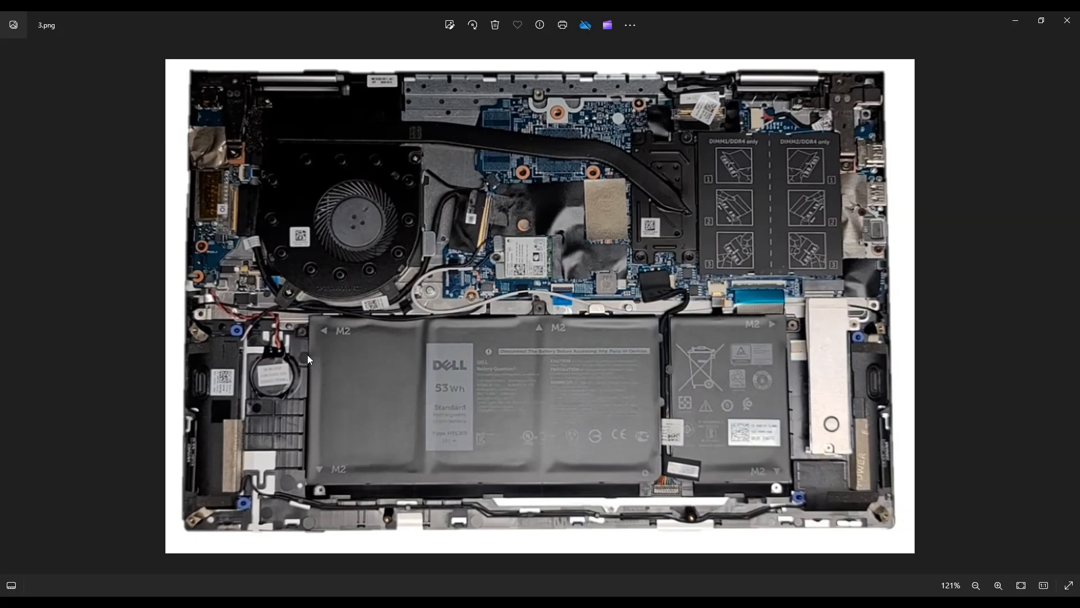
{"action": "mouse_move", "coordinate": [688, 300]}
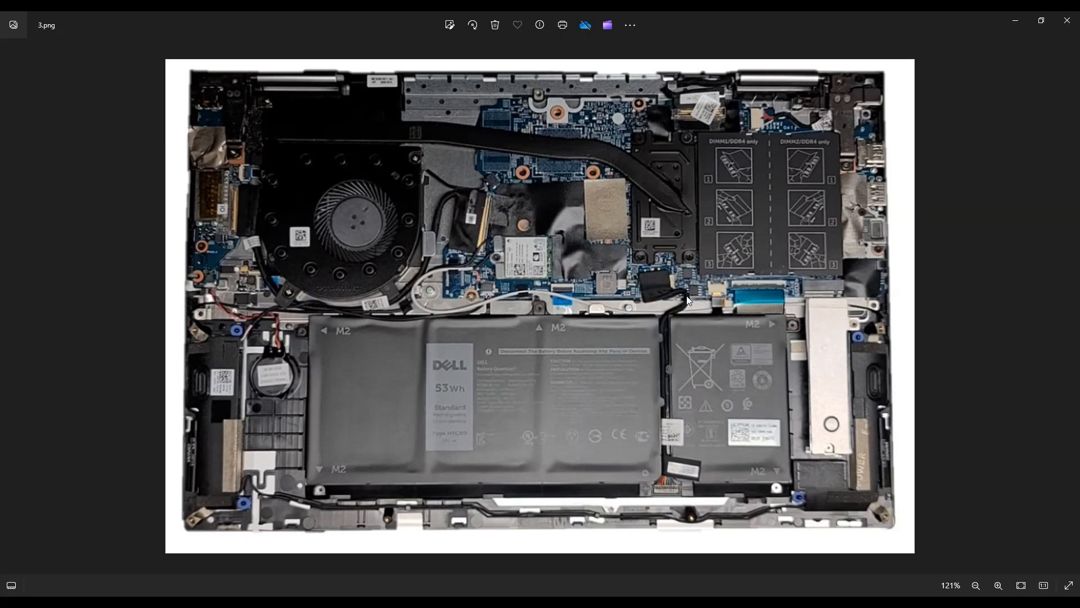
{"action": "mouse_move", "coordinate": [631, 296]}
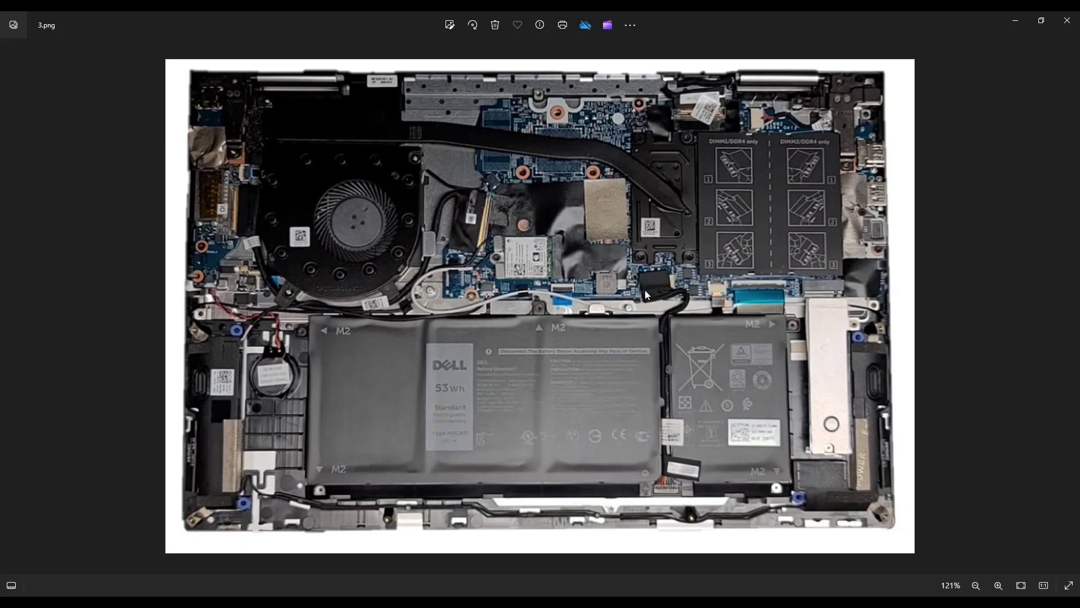
{"action": "mouse_move", "coordinate": [672, 291]}
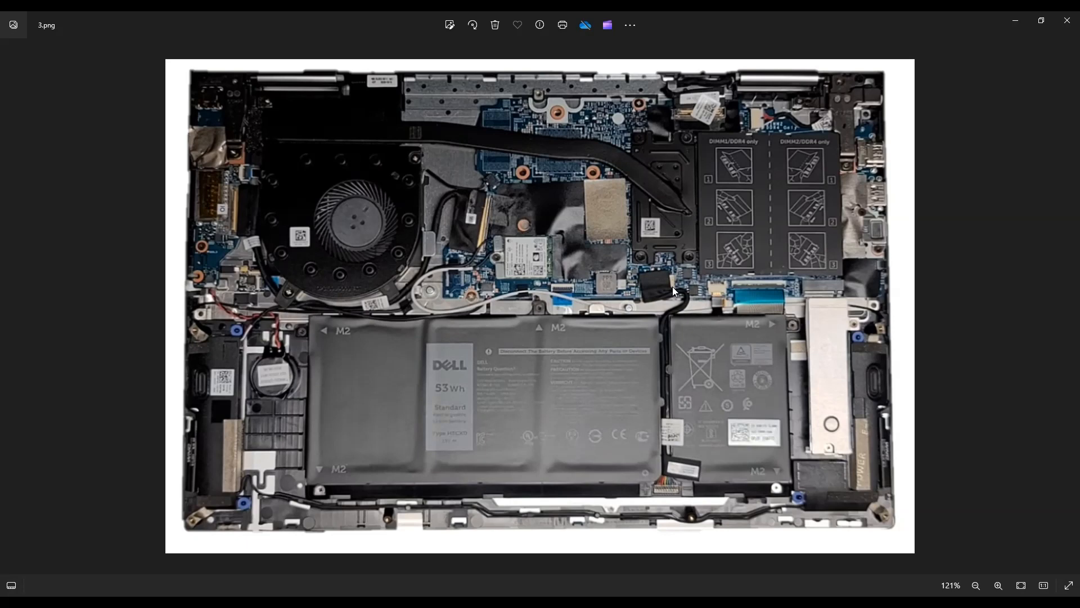
{"action": "mouse_move", "coordinate": [677, 292]}
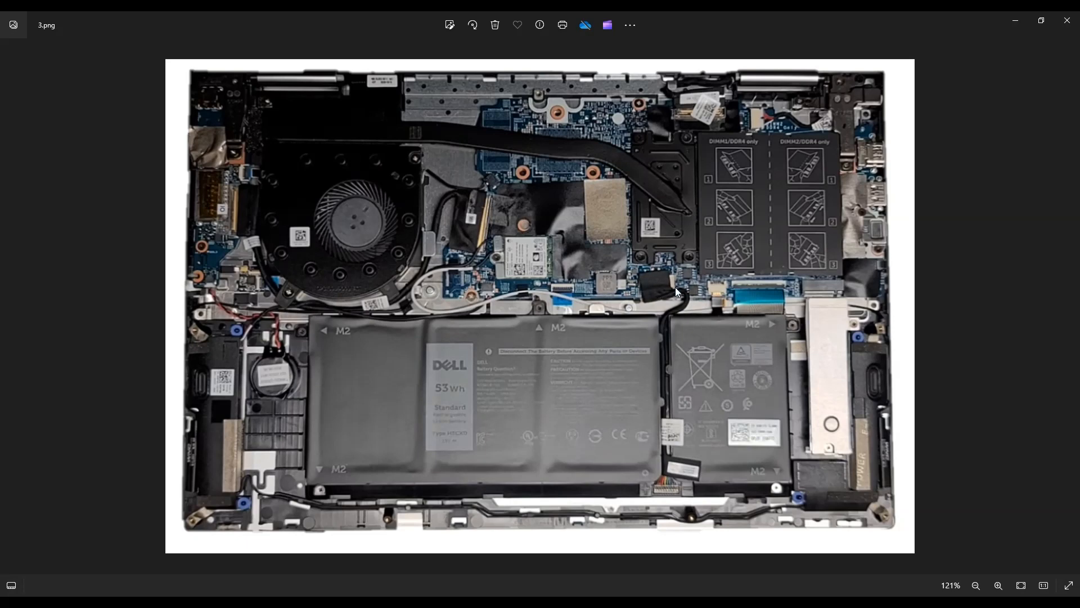
{"action": "mouse_move", "coordinate": [655, 290]}
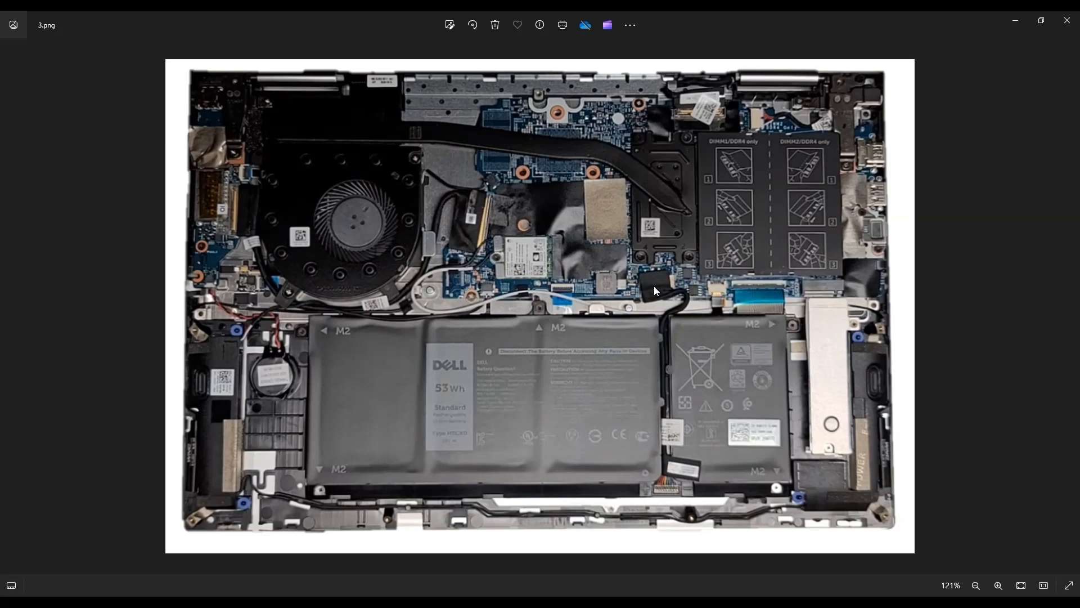
{"action": "mouse_move", "coordinate": [659, 315]}
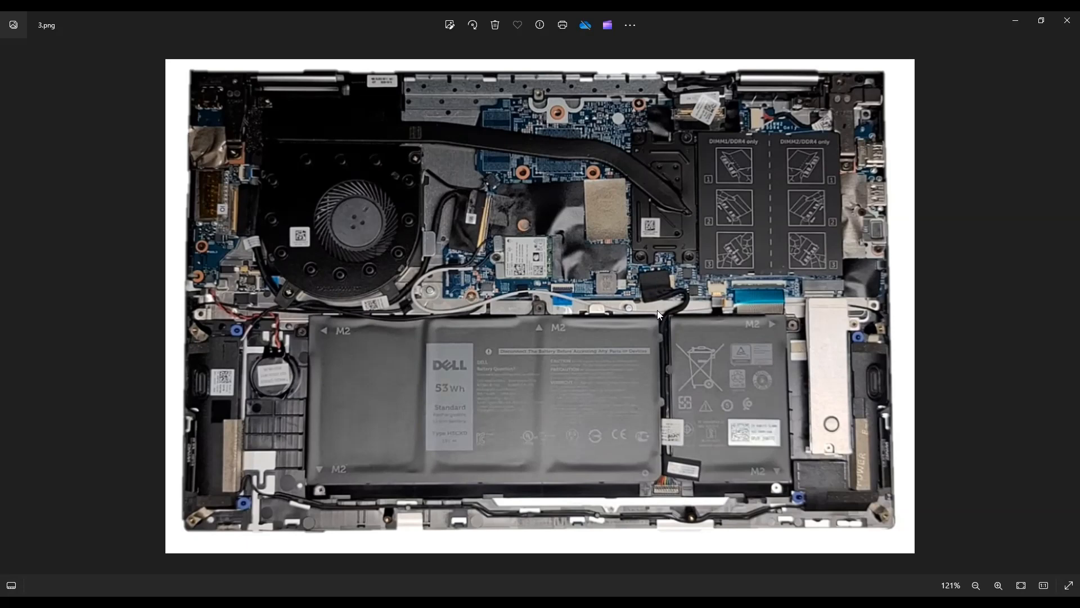
{"action": "mouse_move", "coordinate": [640, 489]}
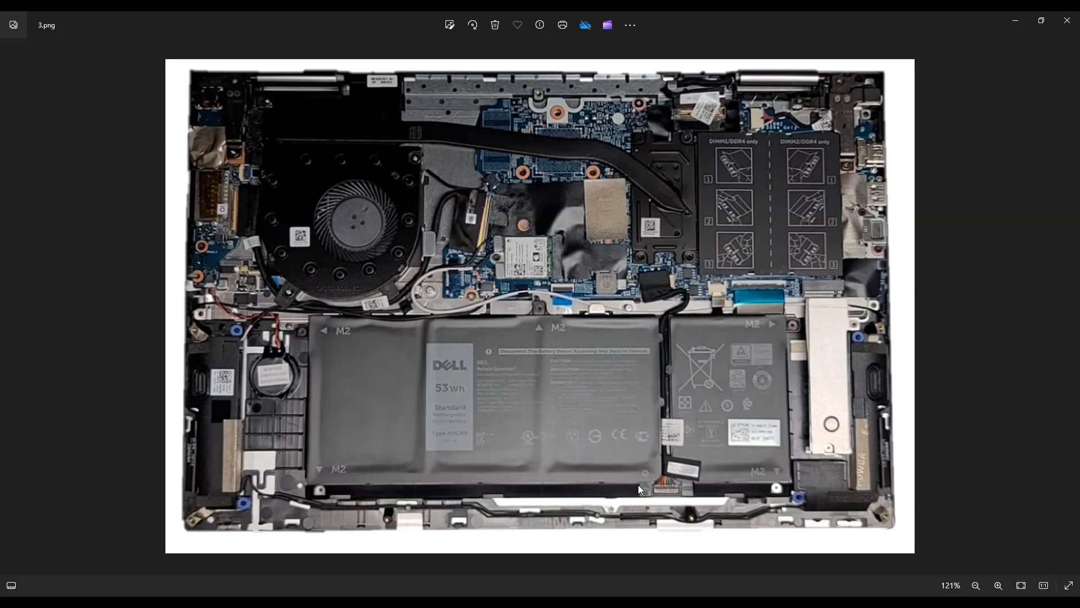
{"action": "mouse_move", "coordinate": [648, 472]}
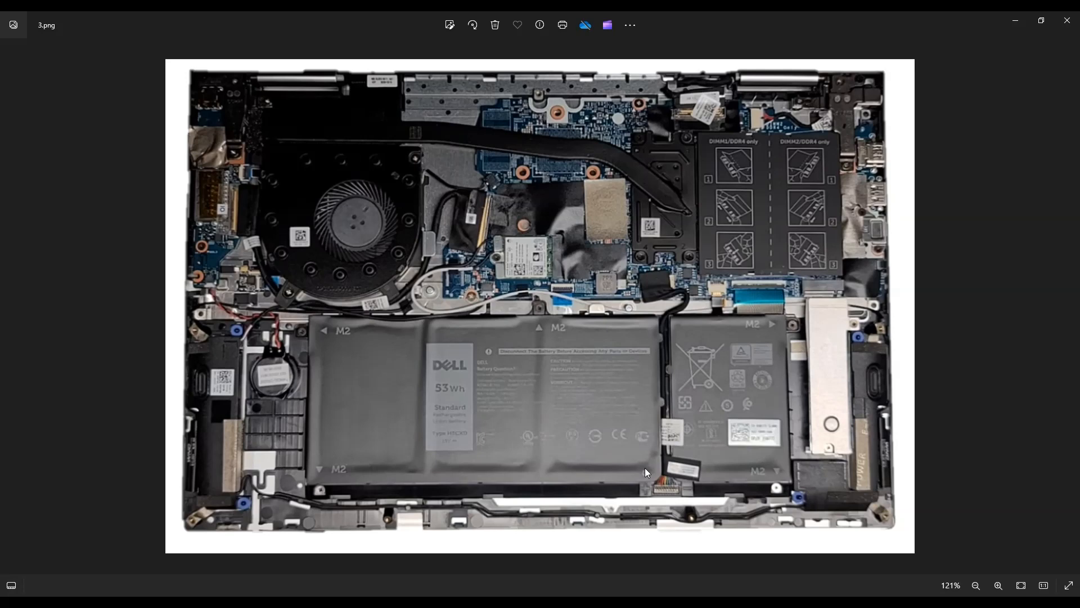
{"action": "mouse_move", "coordinate": [664, 500]}
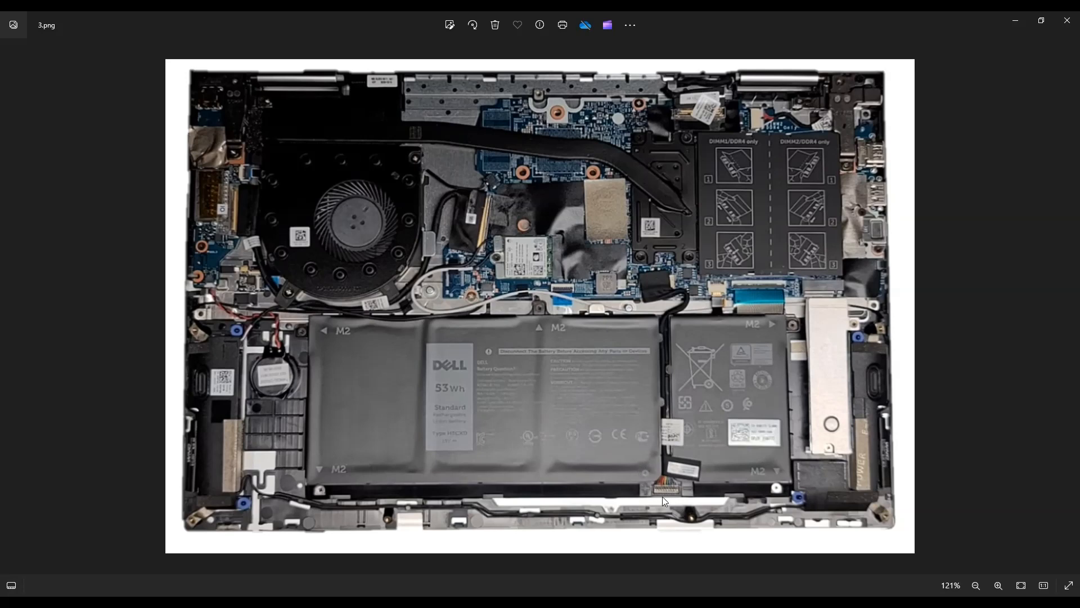
{"action": "mouse_move", "coordinate": [449, 391]}
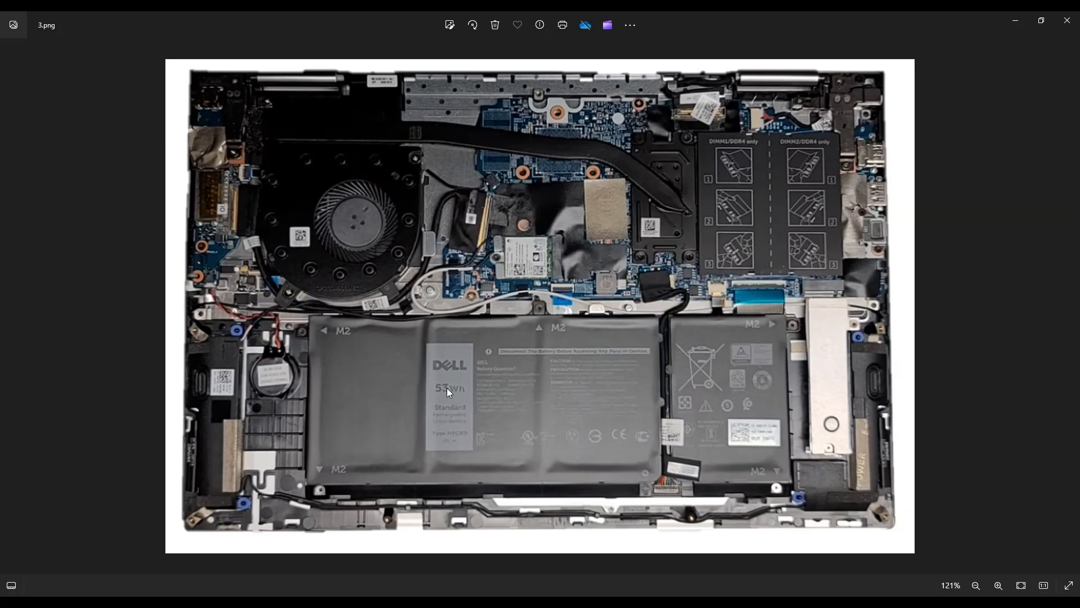
{"action": "left_click", "coordinate": [998, 585]}
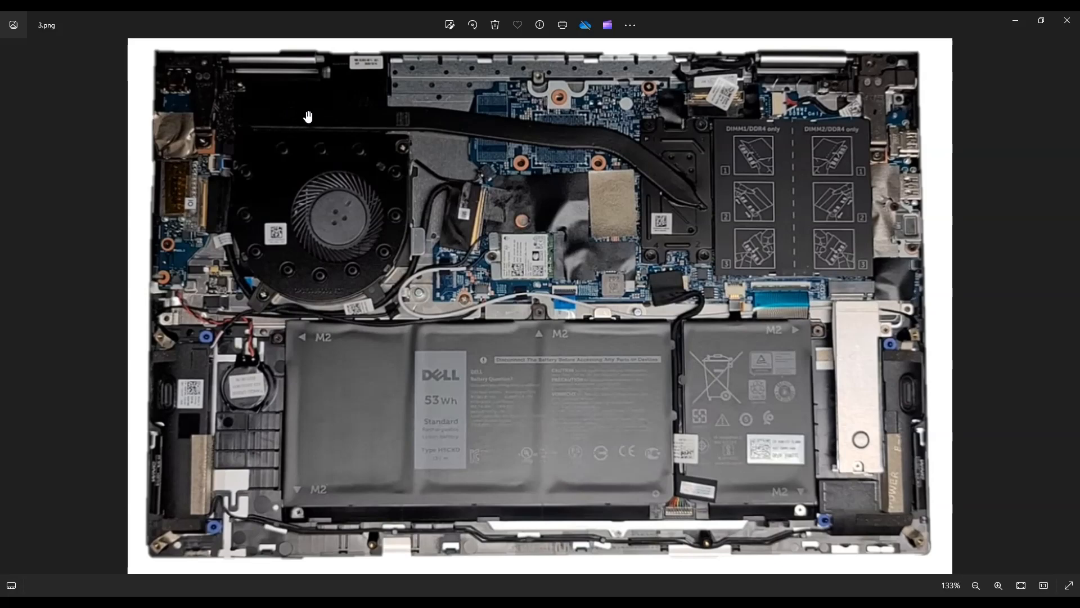
{"action": "mouse_move", "coordinate": [682, 139]}
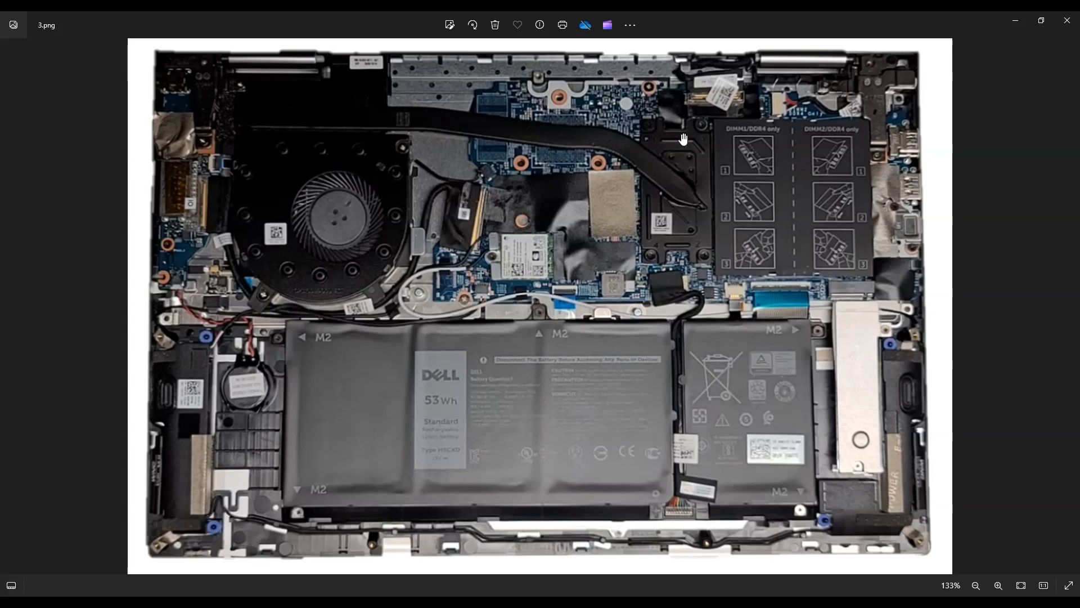
{"action": "mouse_move", "coordinate": [677, 185]}
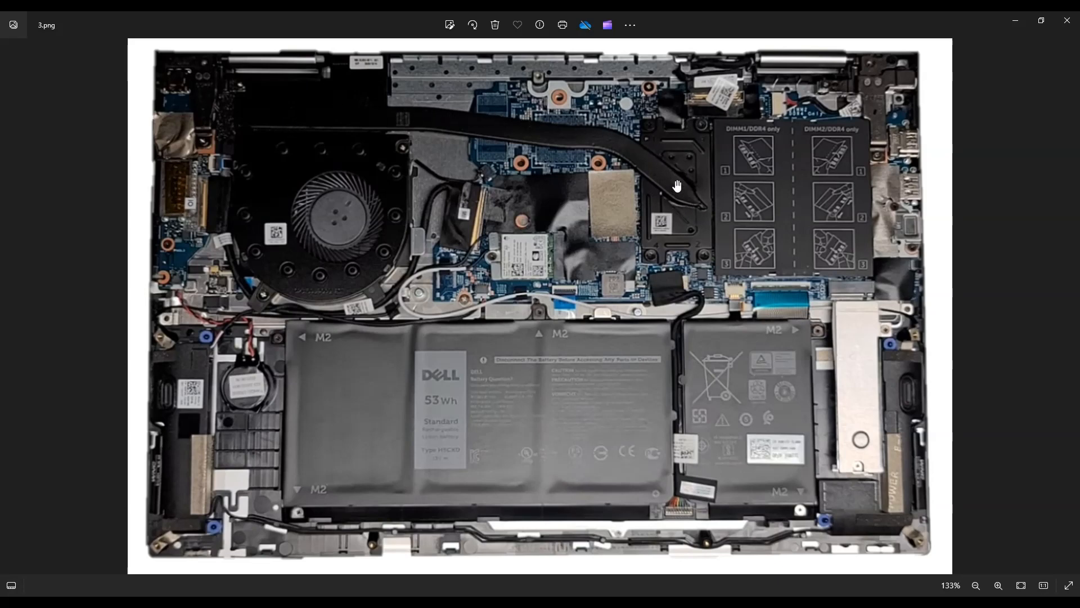
{"action": "mouse_move", "coordinate": [597, 162]}
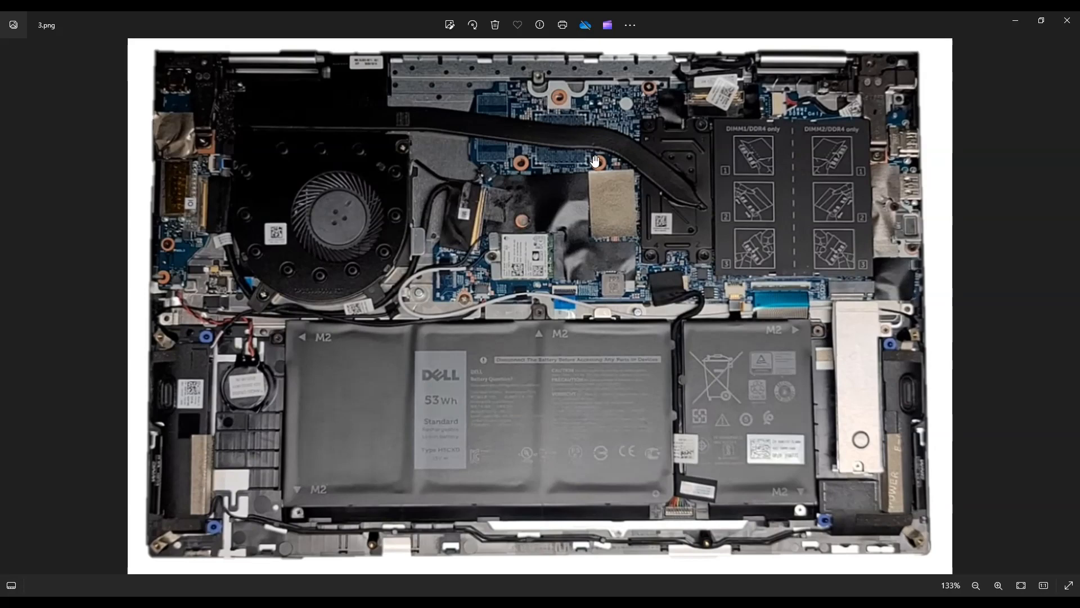
{"action": "mouse_move", "coordinate": [542, 124]}
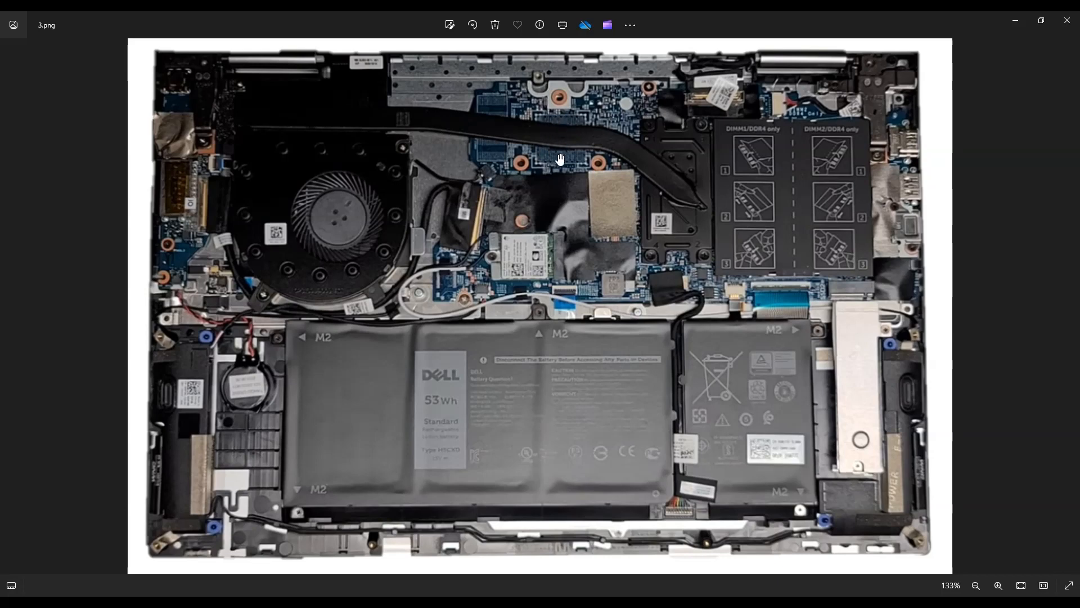
{"action": "mouse_move", "coordinate": [675, 254]}
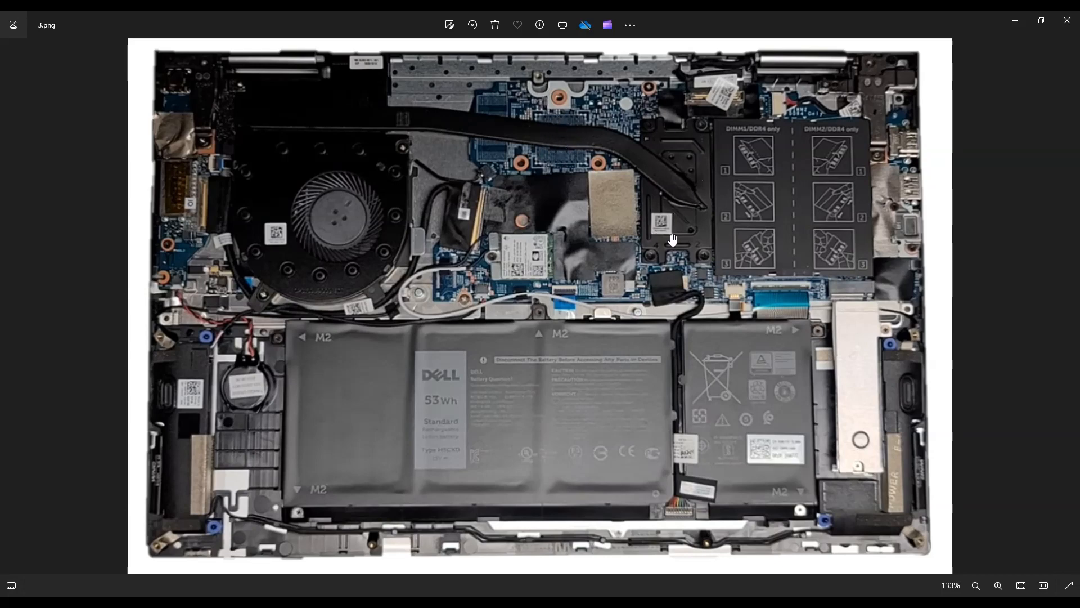
{"action": "mouse_move", "coordinate": [647, 109]}
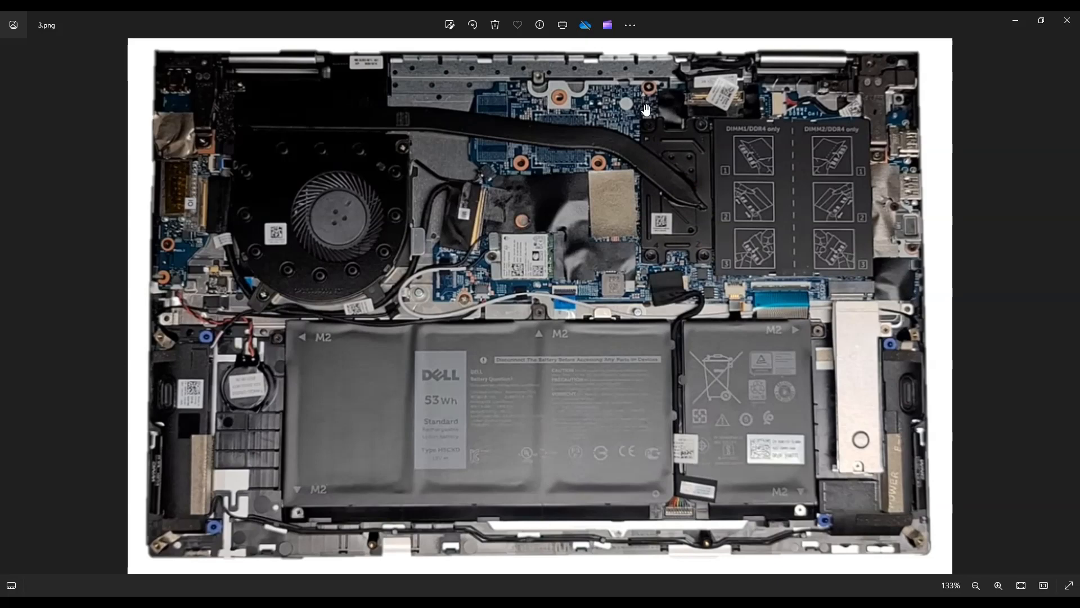
{"action": "mouse_move", "coordinate": [586, 152]}
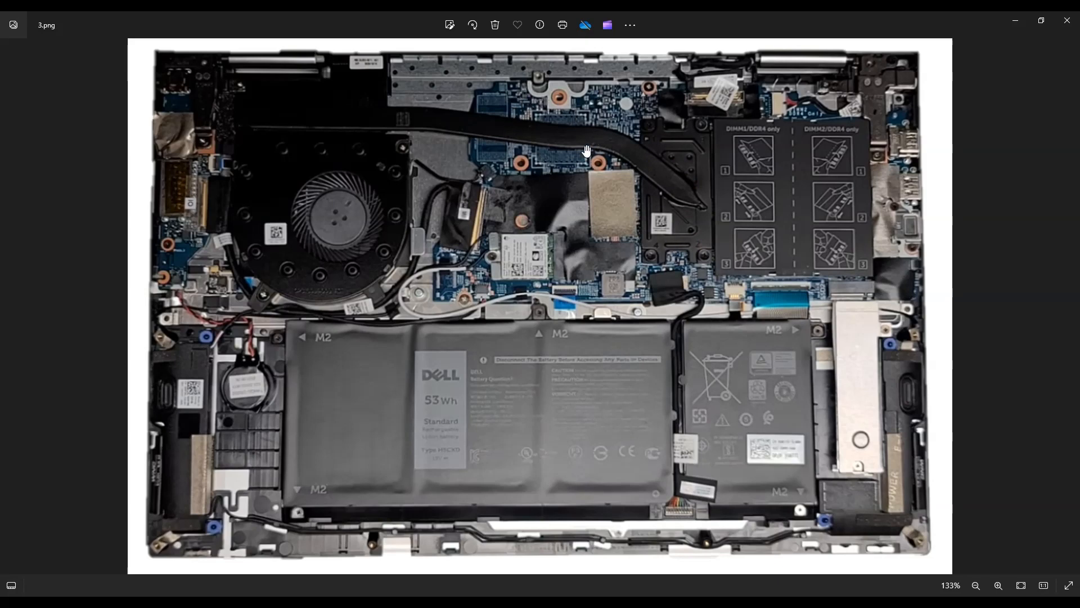
{"action": "mouse_move", "coordinate": [540, 154]}
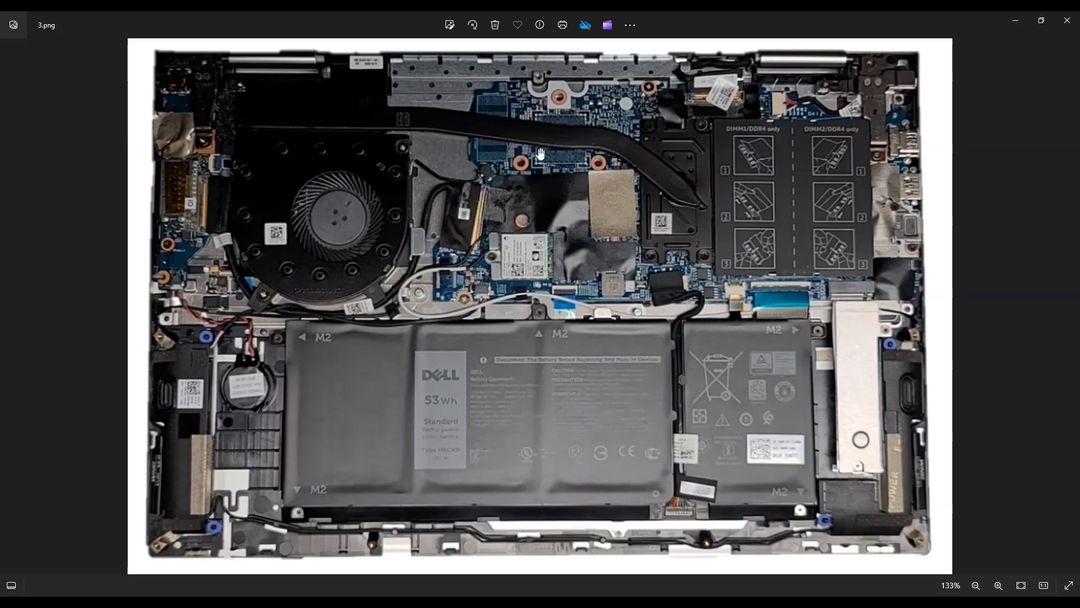
{"action": "mouse_move", "coordinate": [570, 108]}
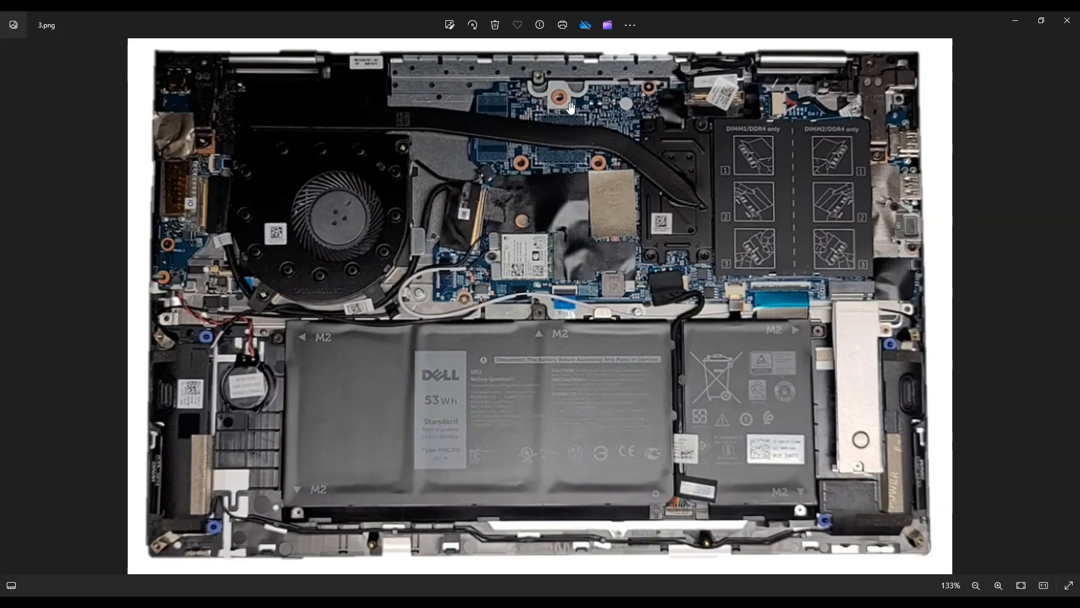
{"action": "mouse_move", "coordinate": [687, 125]}
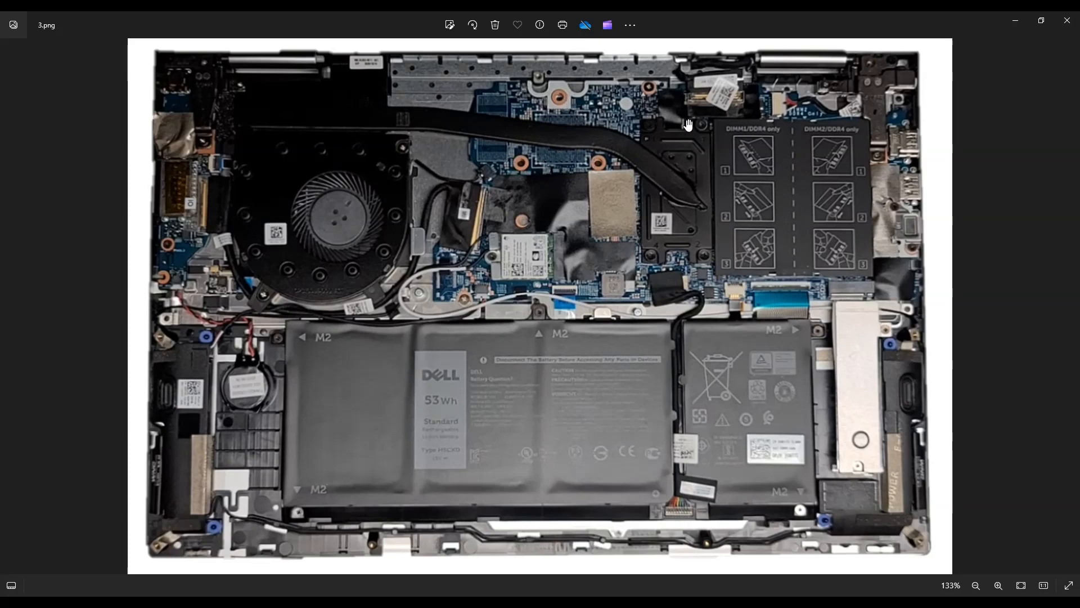
{"action": "mouse_move", "coordinate": [657, 141]}
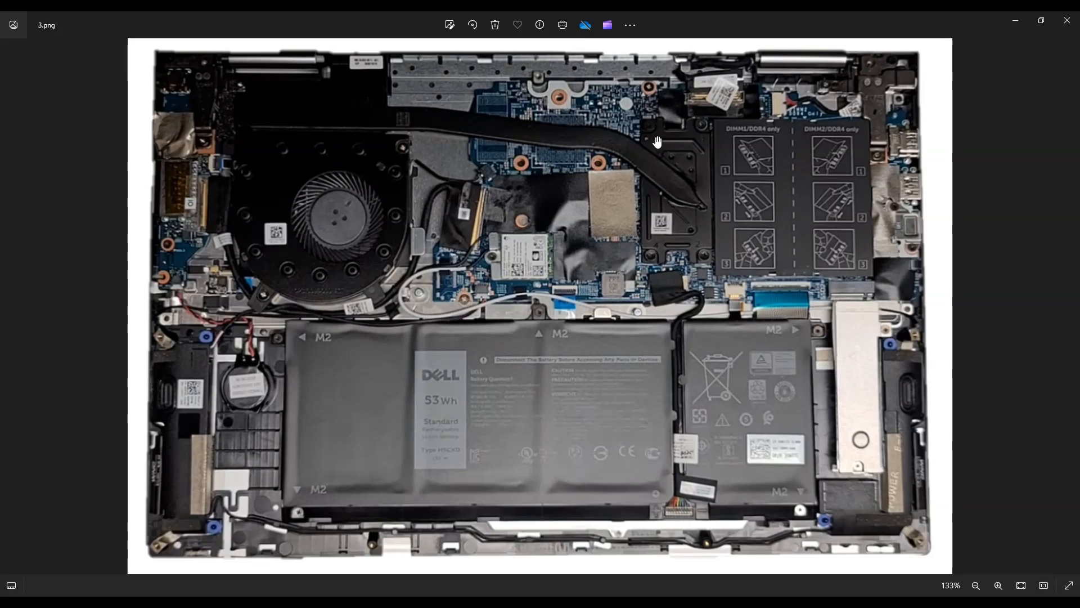
{"action": "mouse_move", "coordinate": [419, 148]}
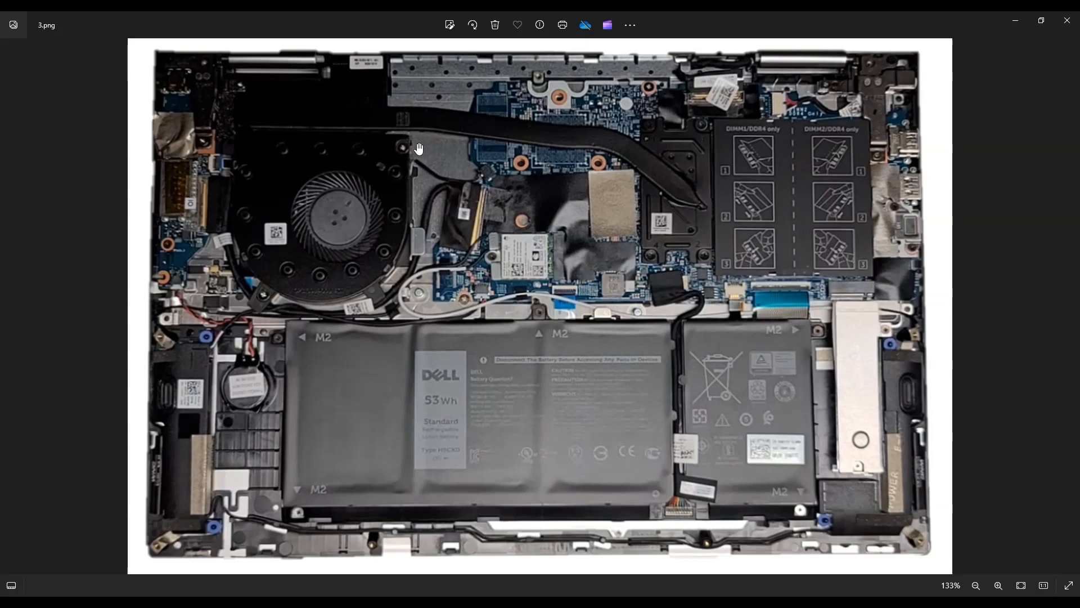
{"action": "mouse_move", "coordinate": [494, 154]}
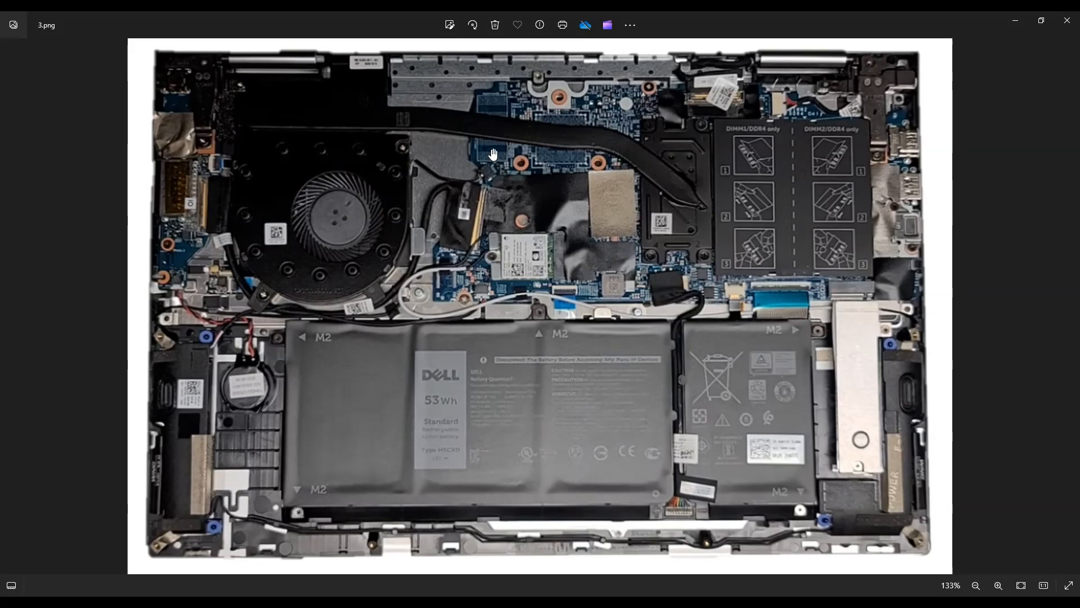
{"action": "mouse_move", "coordinate": [497, 159]}
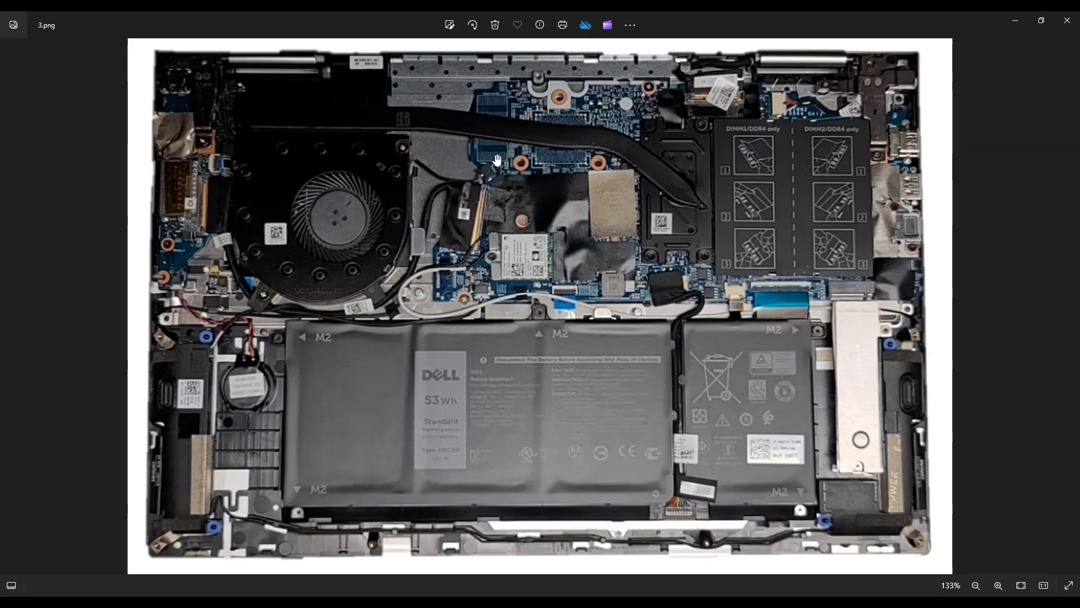
{"action": "mouse_move", "coordinate": [491, 187]}
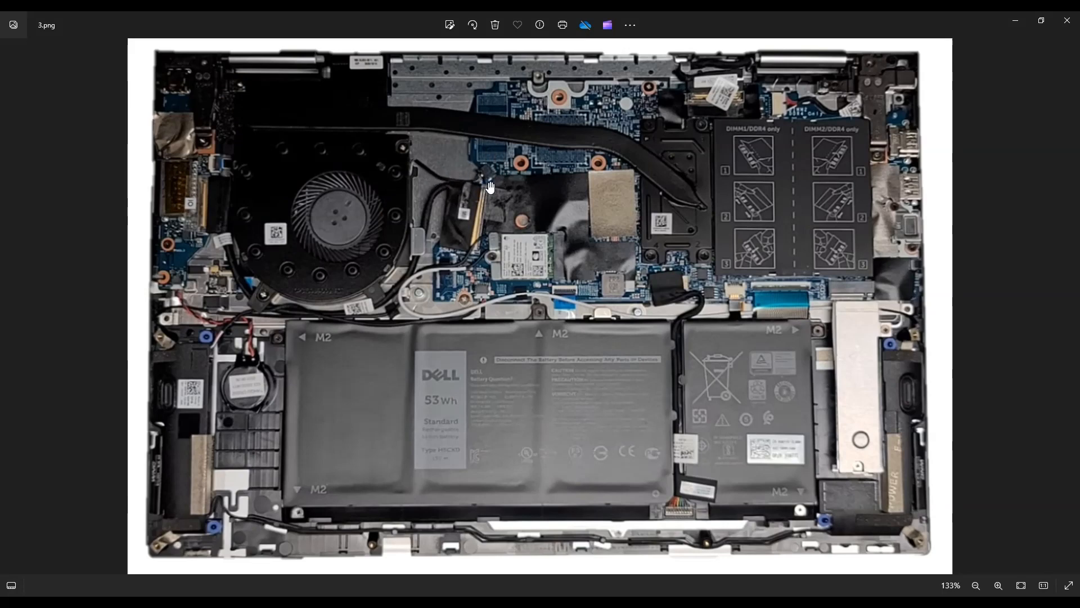
{"action": "mouse_move", "coordinate": [533, 164]}
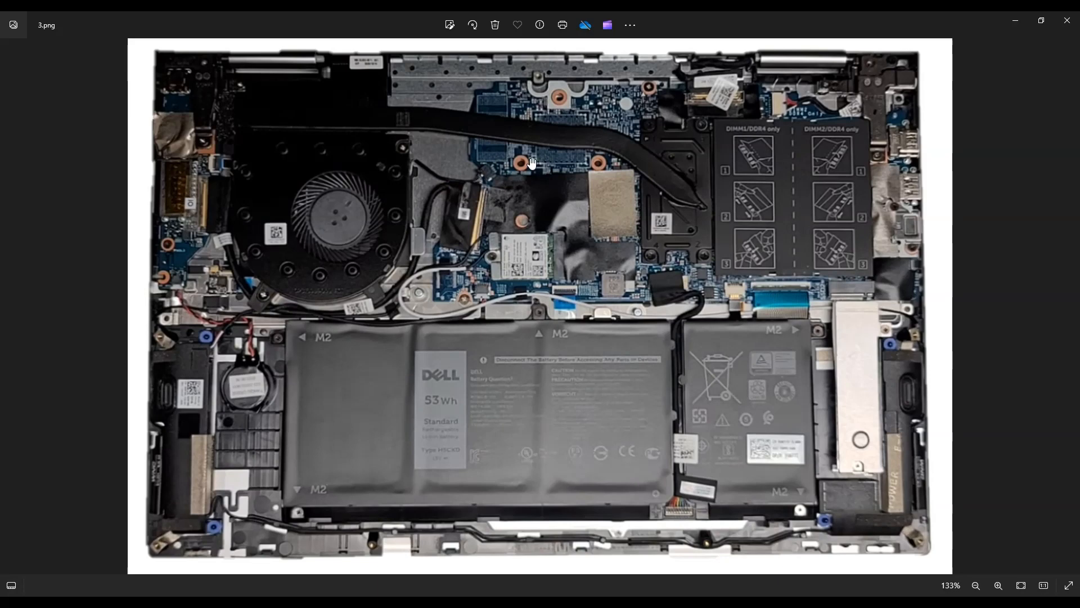
{"action": "mouse_move", "coordinate": [390, 217]}
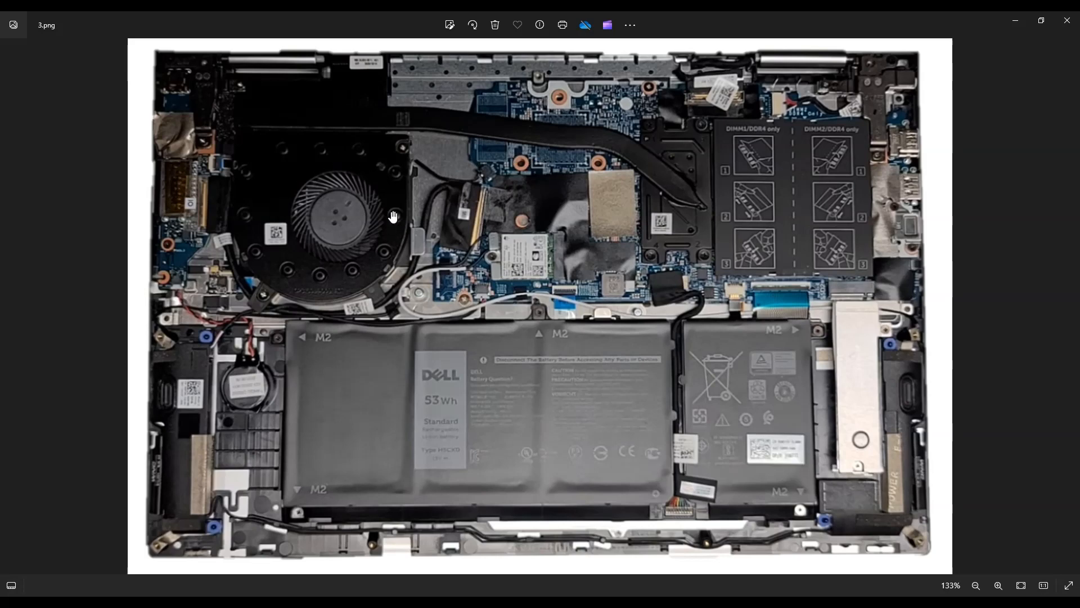
{"action": "mouse_move", "coordinate": [454, 118]}
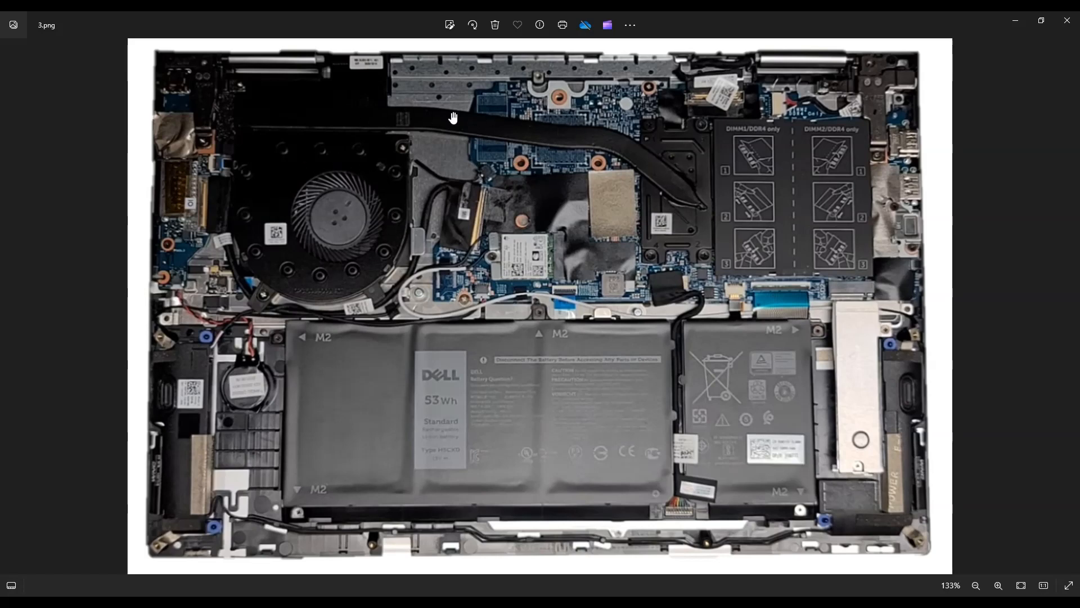
{"action": "mouse_move", "coordinate": [324, 213]}
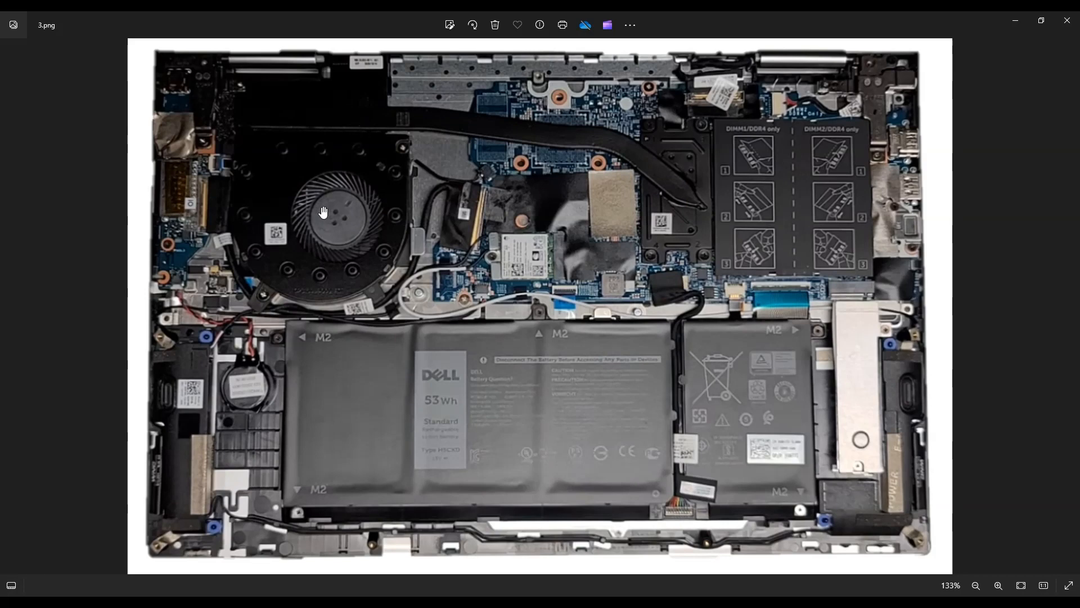
{"action": "mouse_move", "coordinate": [367, 112]}
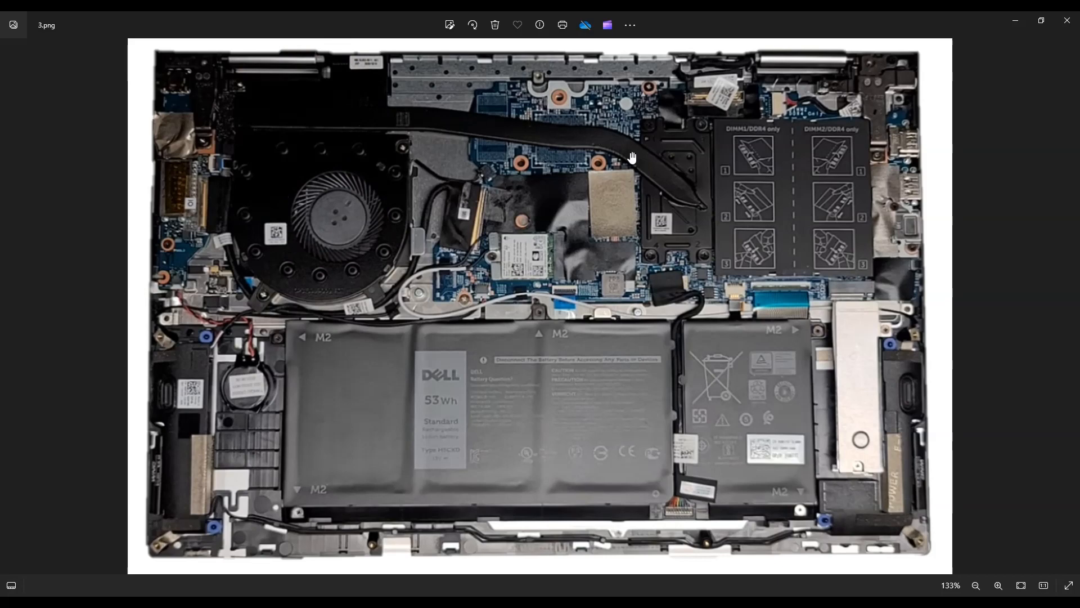
{"action": "mouse_move", "coordinate": [803, 144]}
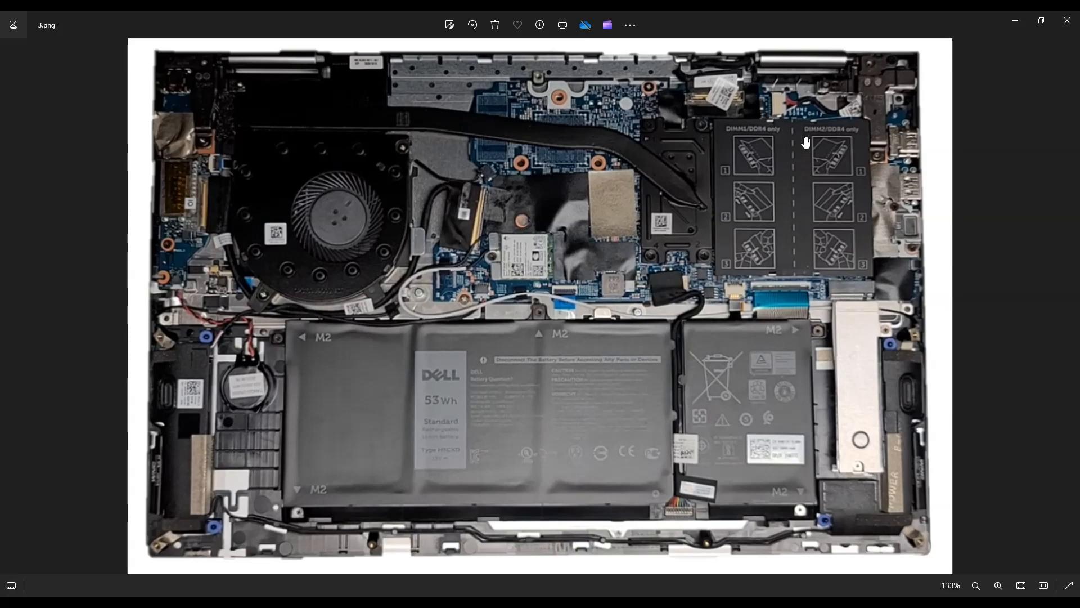
{"action": "mouse_move", "coordinate": [684, 203]}
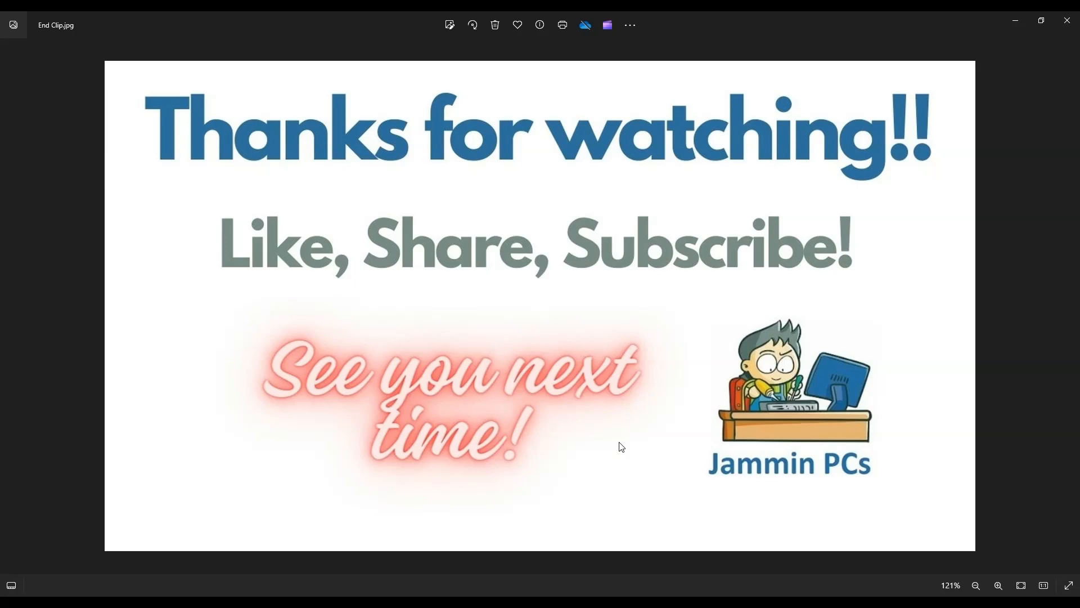
{"action": "mouse_move", "coordinate": [546, 476]}
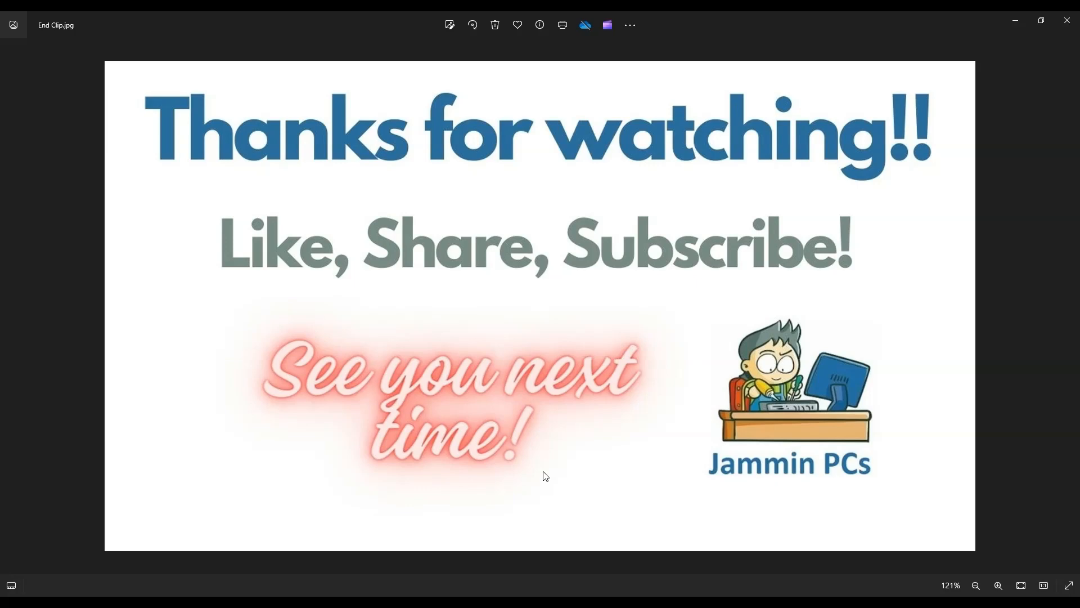